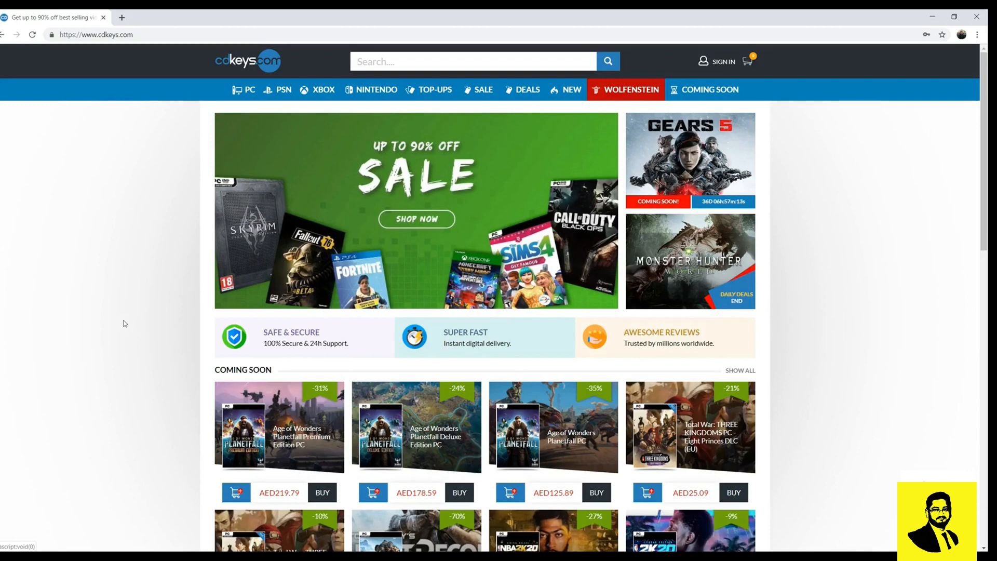
mouse_move(125, 320)
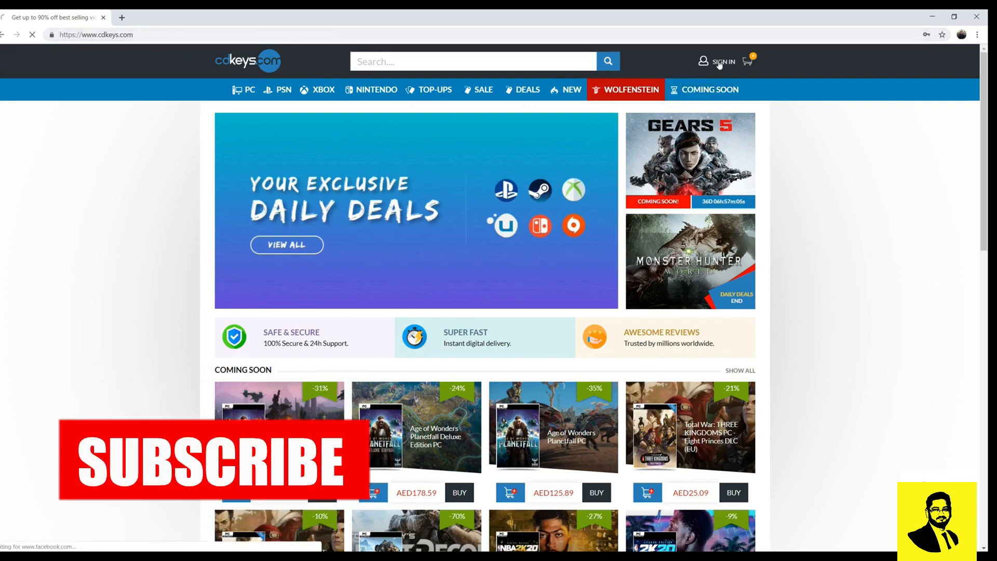
Open the Create an Account form from Sign In and tick its reCAPTCHA box.
click(722, 62)
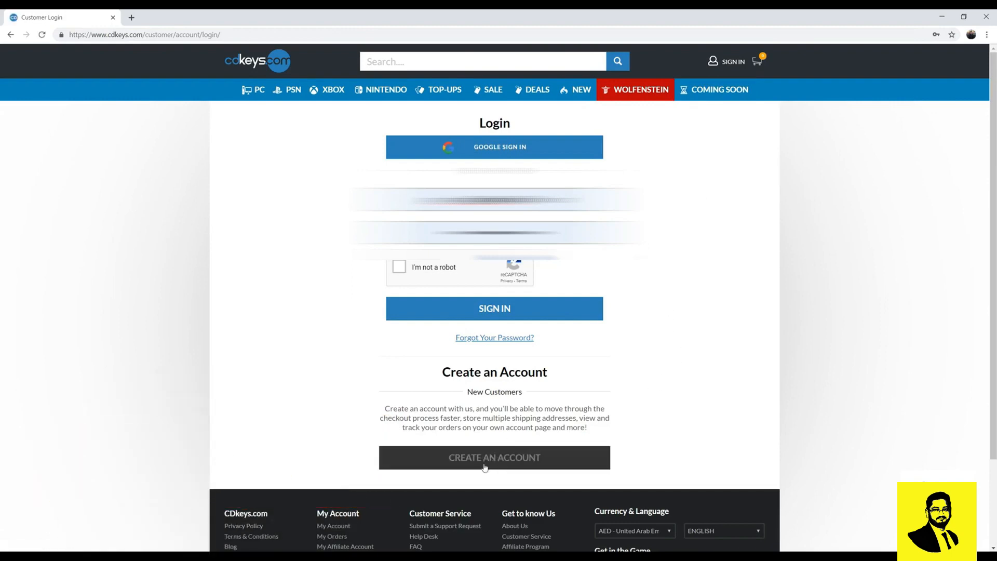
click(494, 458)
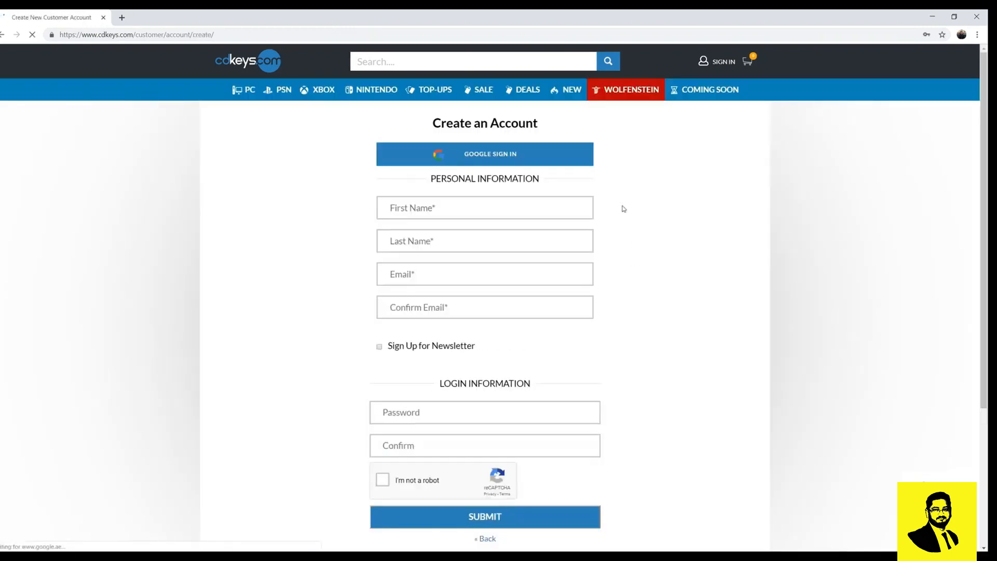
scroll(down, 3)
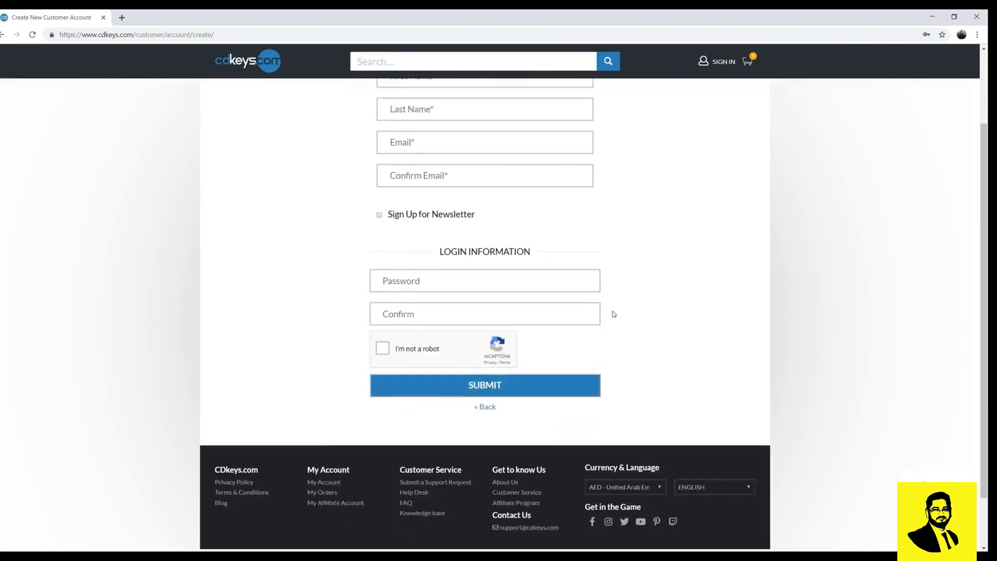
mouse_move(607, 313)
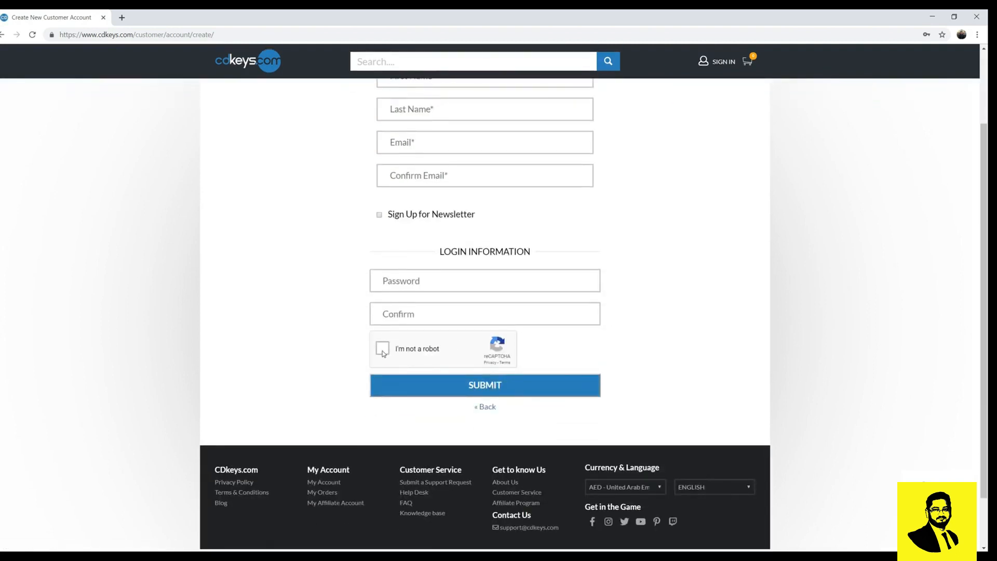
click(383, 348)
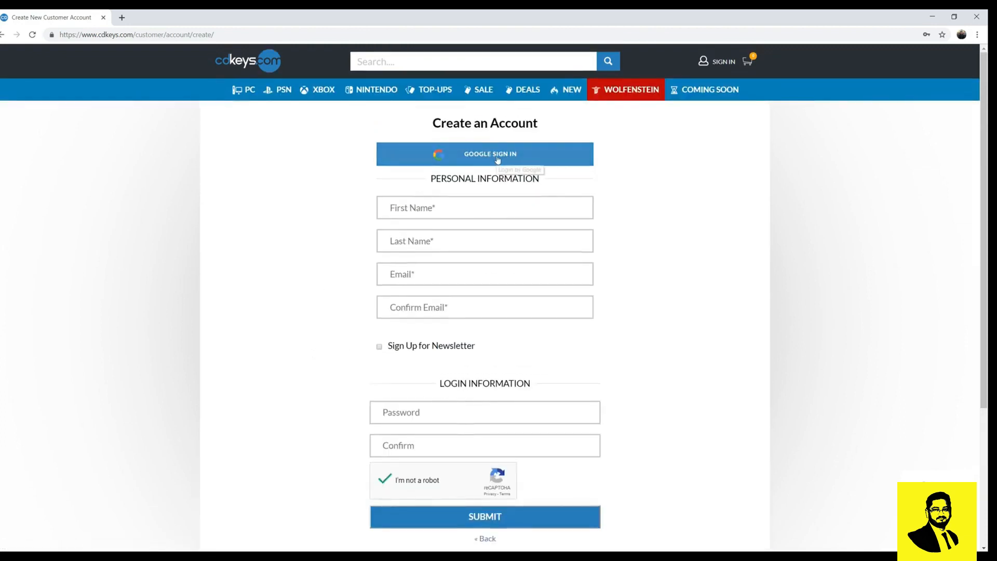
mouse_move(498, 159)
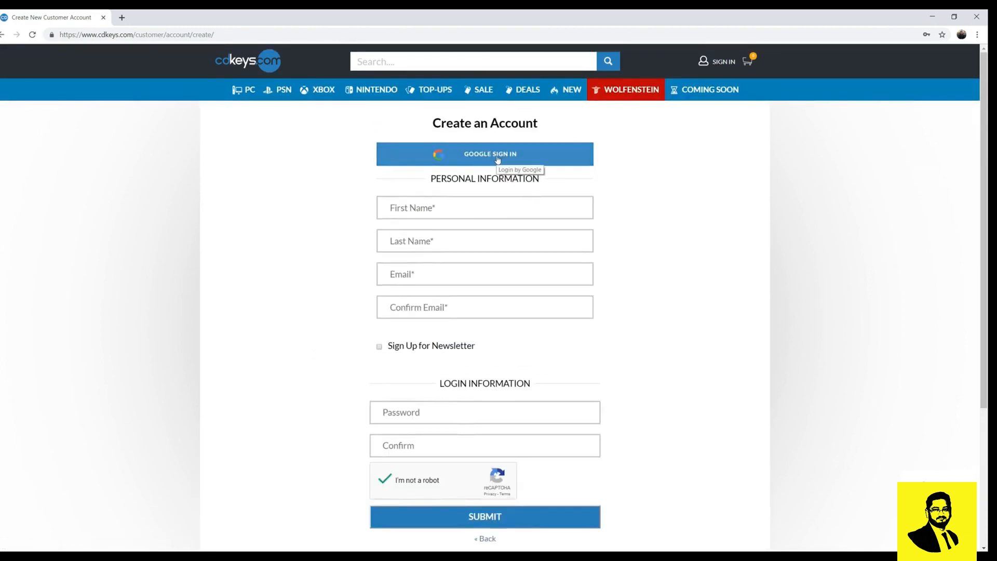
scroll(down, 3)
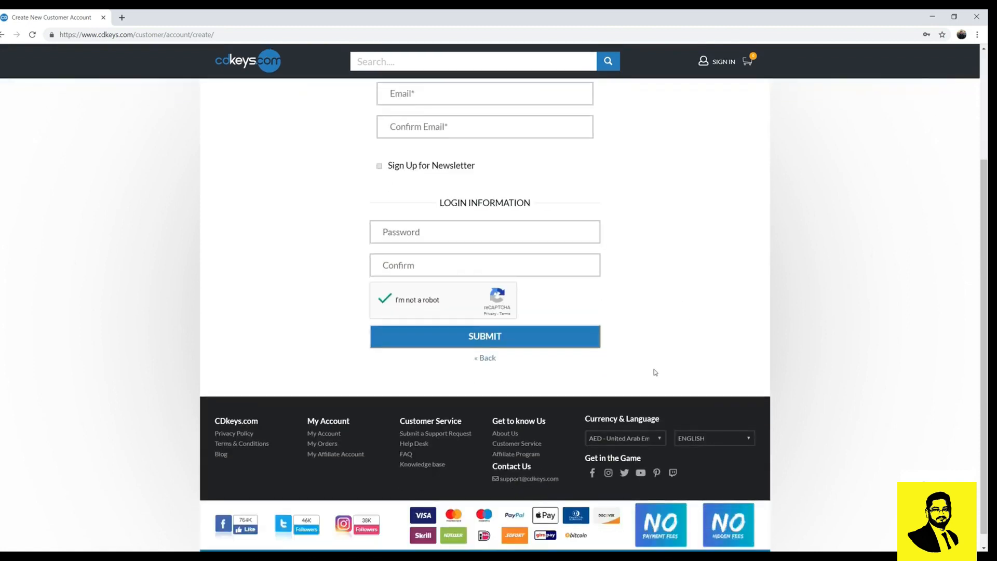
mouse_move(484, 358)
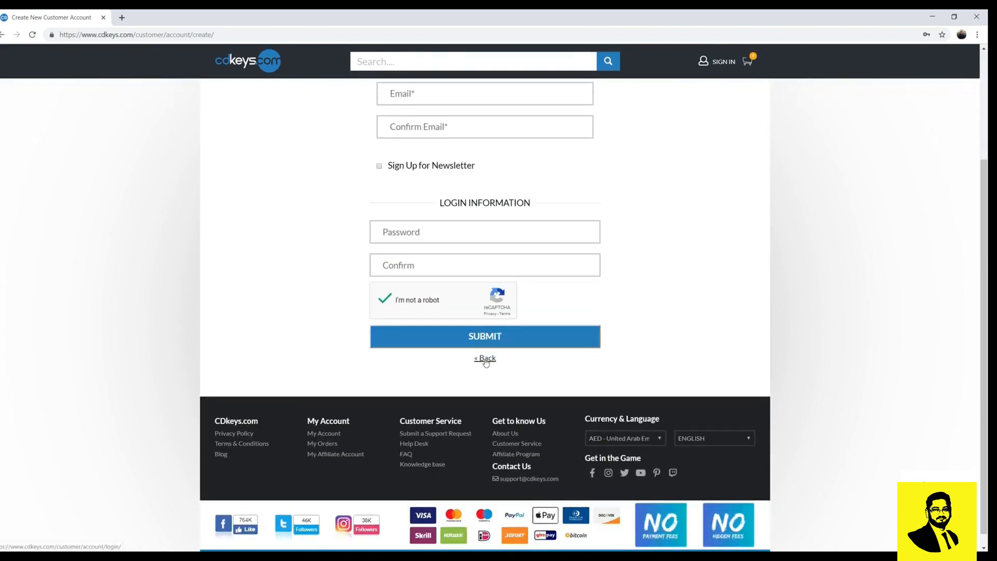
Return to the login page, tick I'm not a robot, and sign in.
click(485, 358)
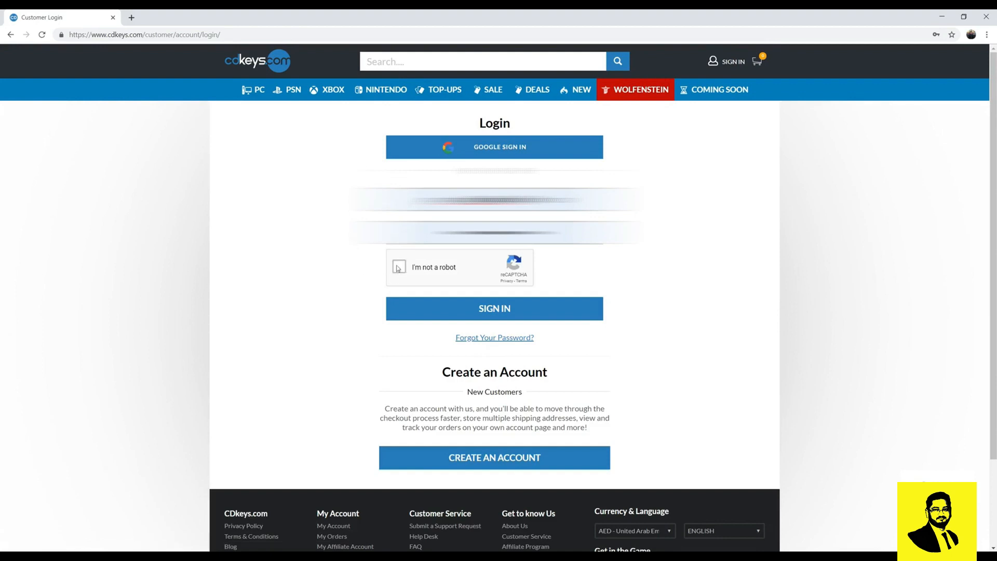
click(400, 267)
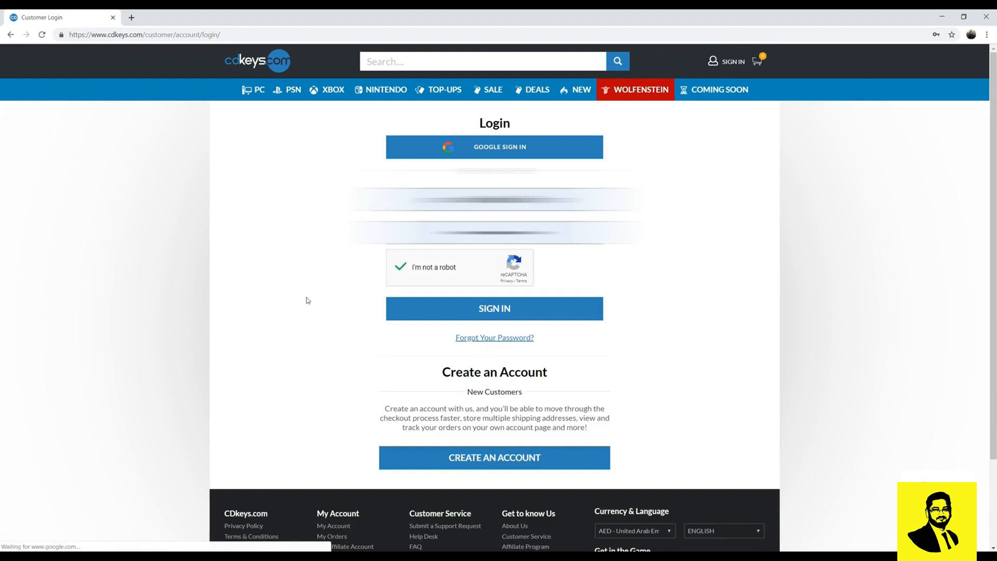
click(493, 308)
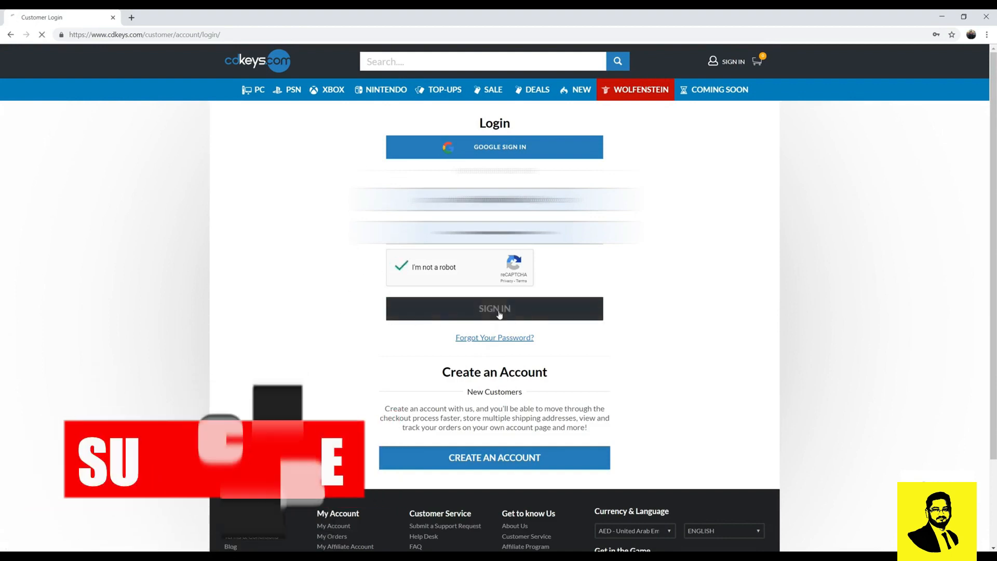
click(494, 309)
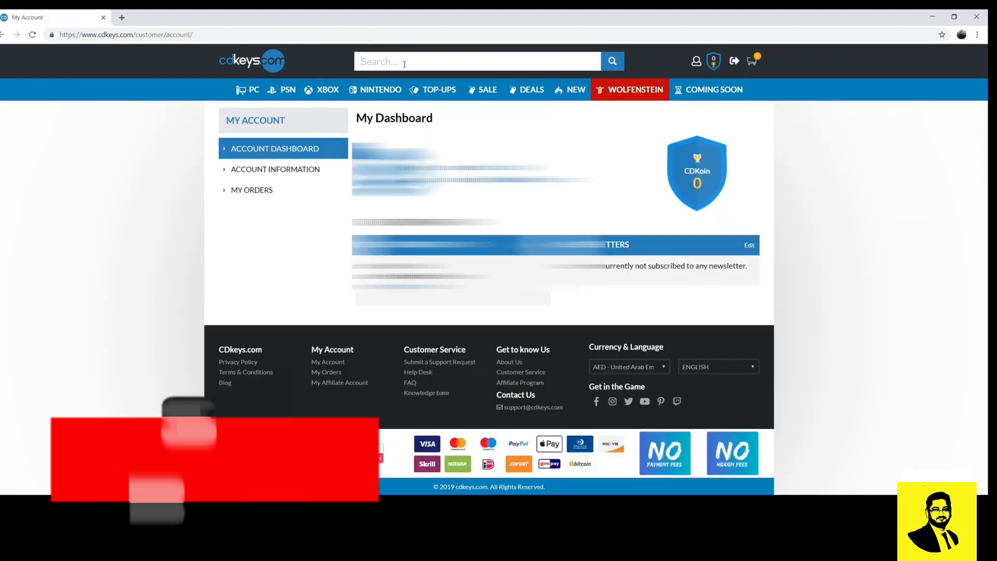
Search the store for 'pubg'.
text(p)
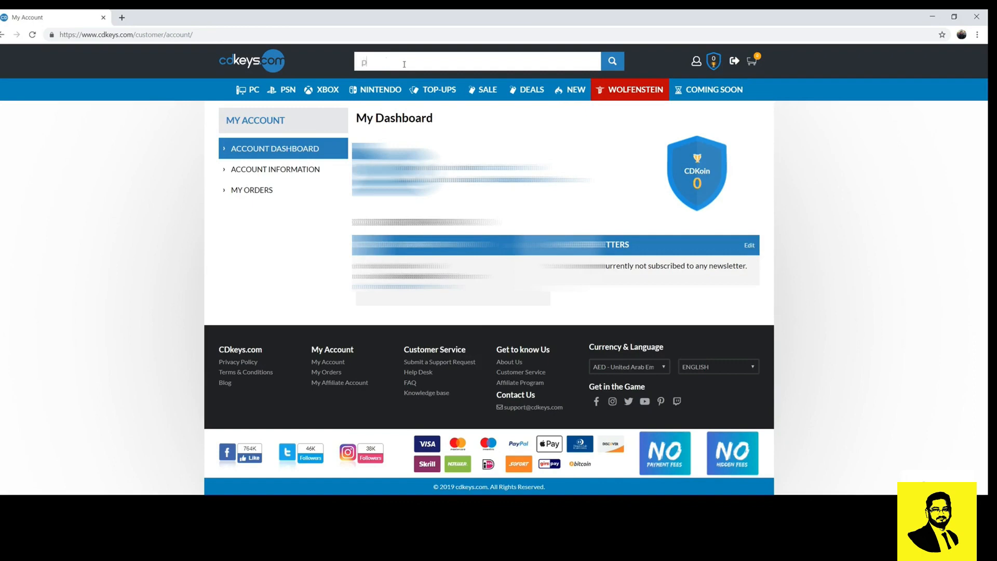
text(ubg)
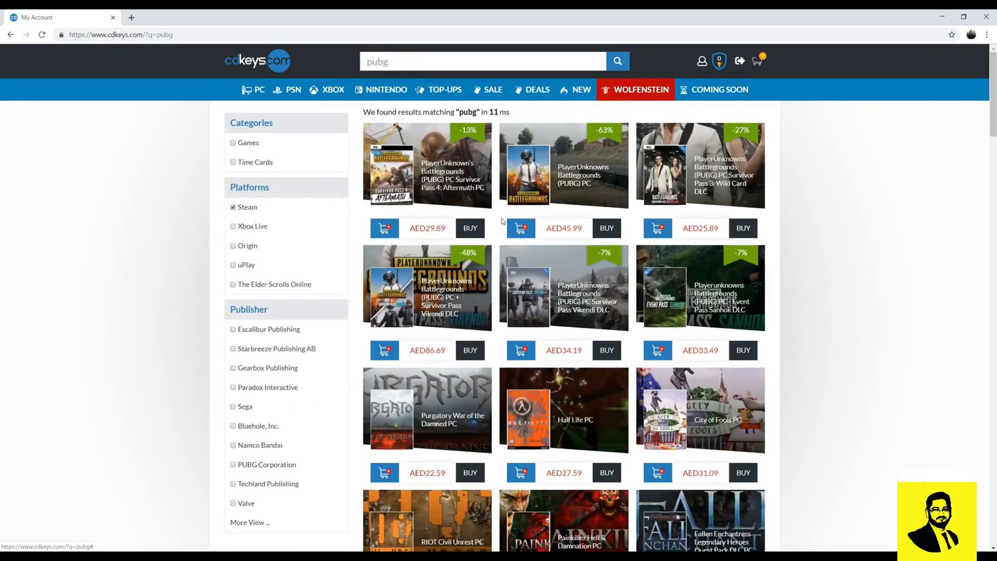
mouse_move(606, 227)
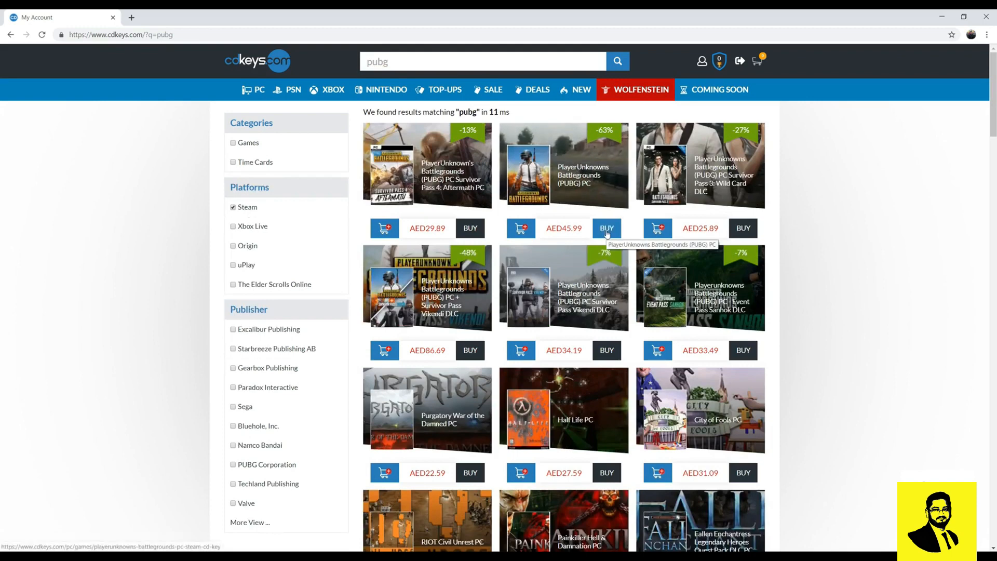
Add PlayerUnknown's Battlegrounds PC (AED45.99) to the cart via Buy Now.
click(564, 165)
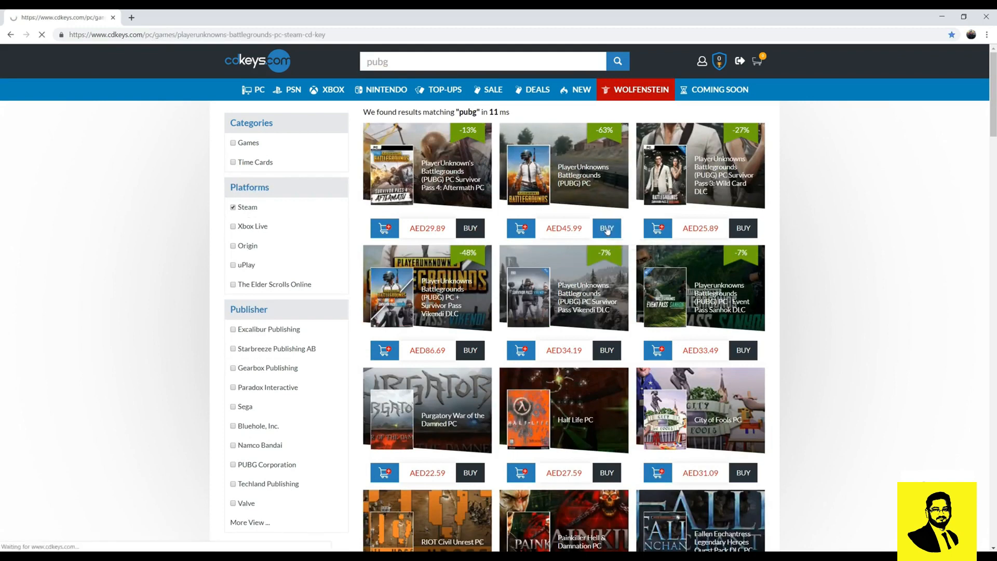
click(605, 227)
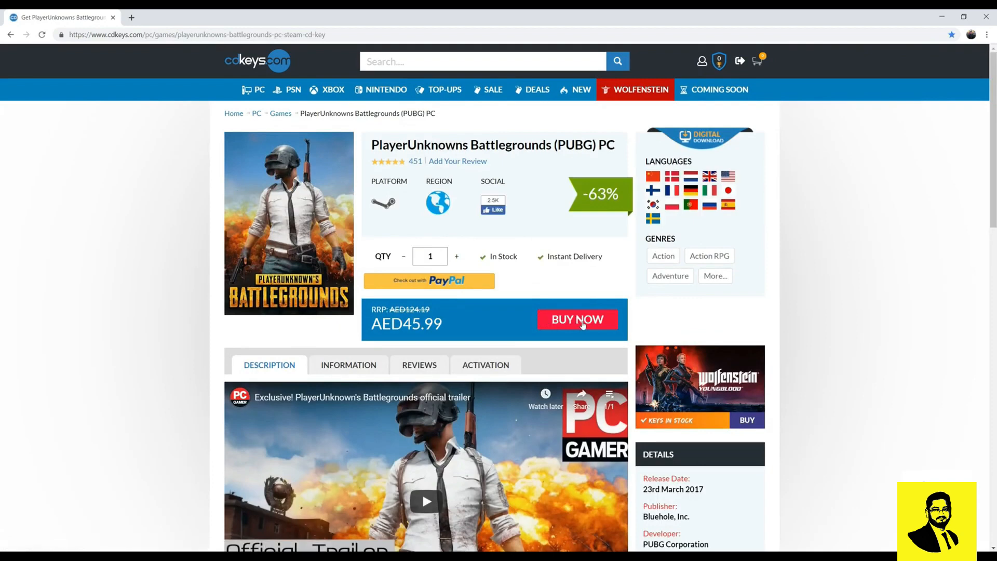
click(577, 319)
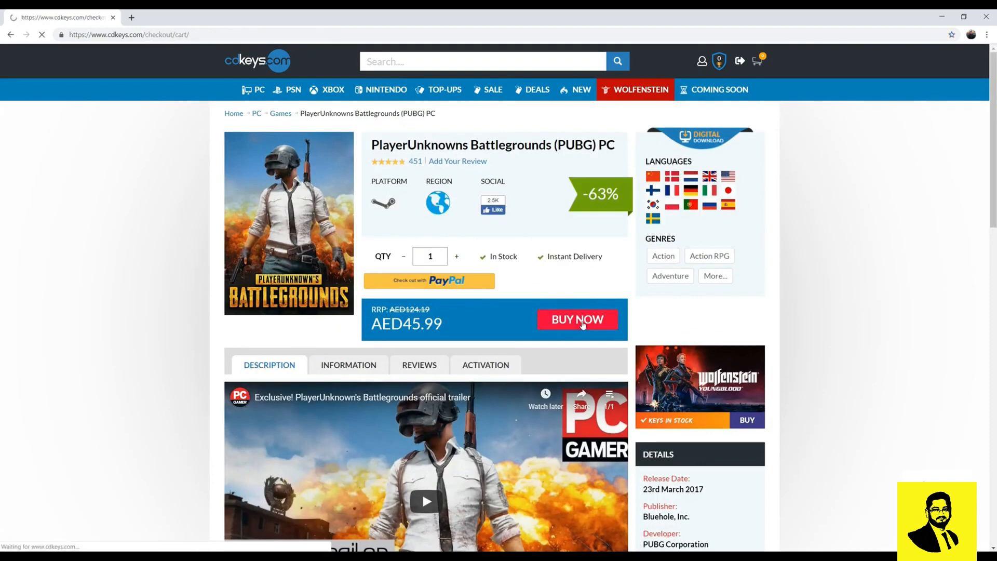
click(577, 320)
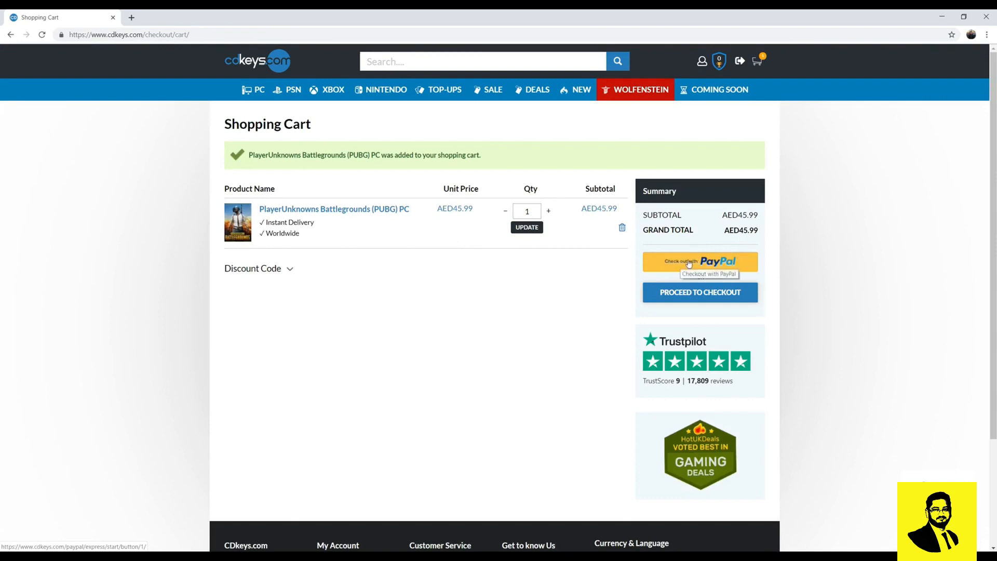
mouse_move(755, 313)
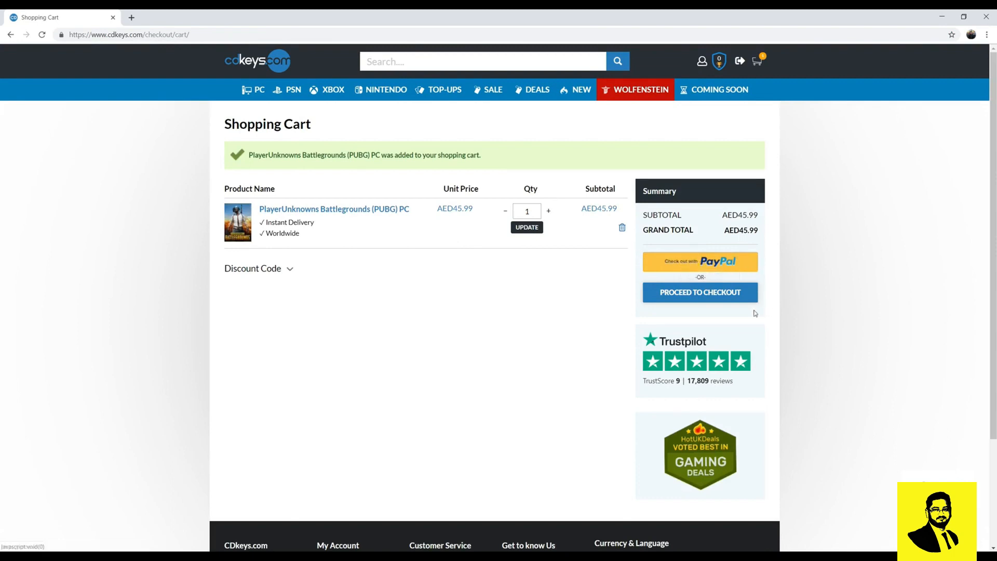
mouse_move(700, 295)
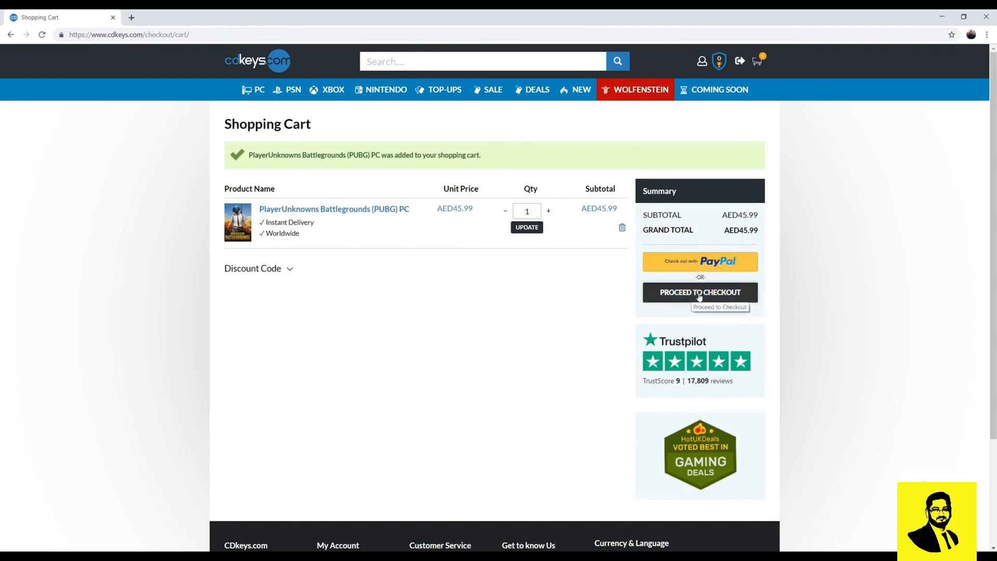
Proceed to checkout and continue past billing information.
click(700, 292)
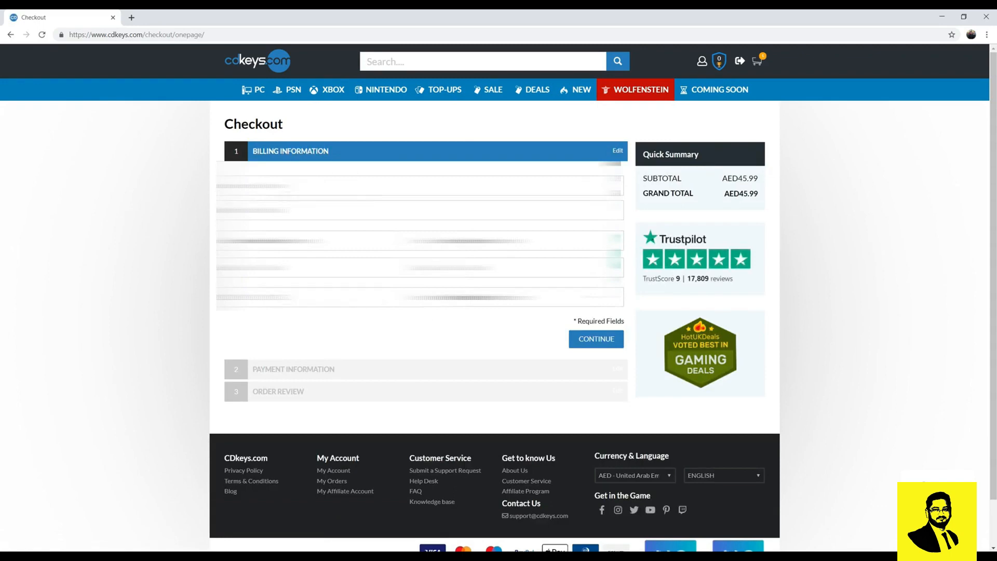
mouse_move(531, 339)
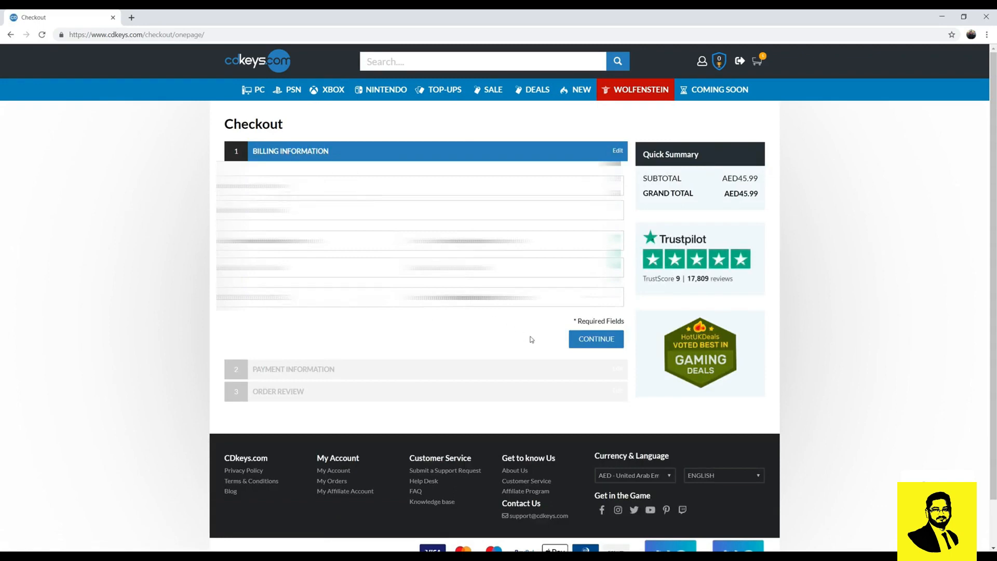
click(595, 338)
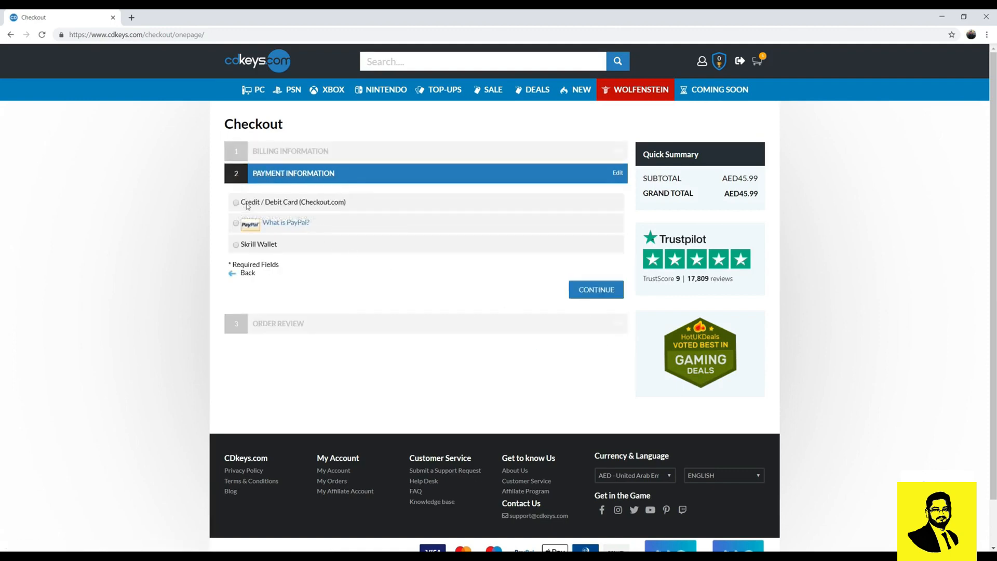
Choose credit or debit card as the payment method.
click(235, 202)
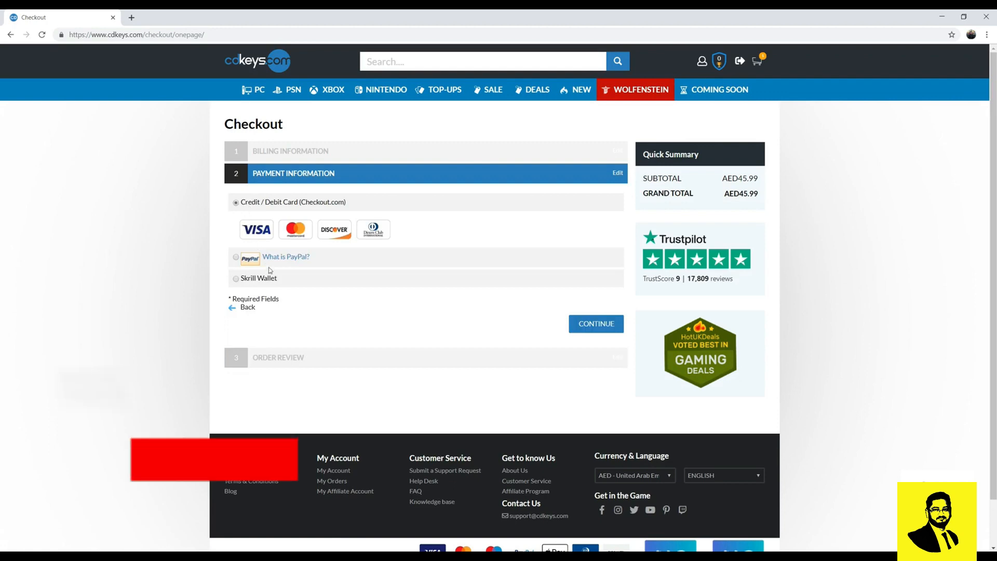
click(595, 324)
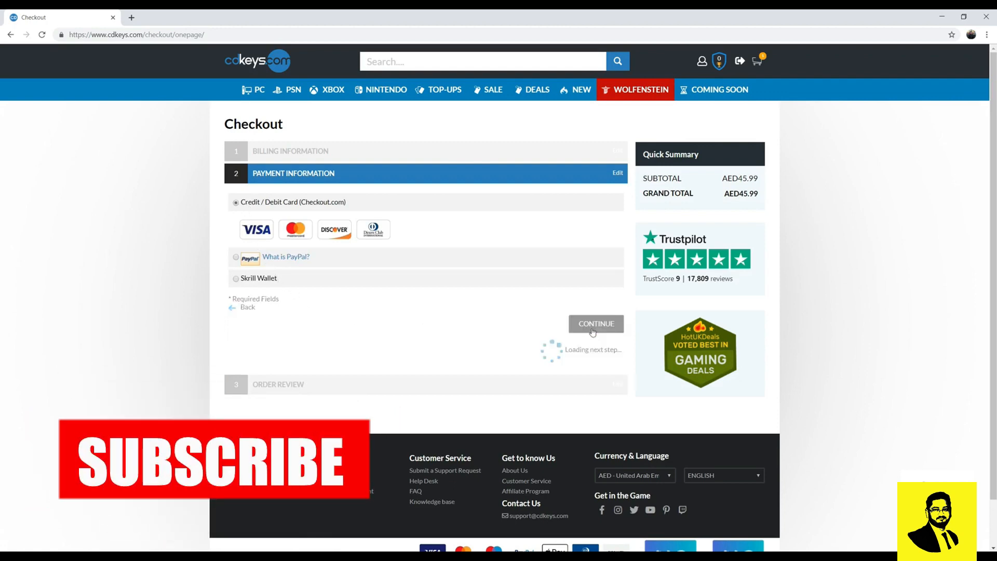
click(595, 323)
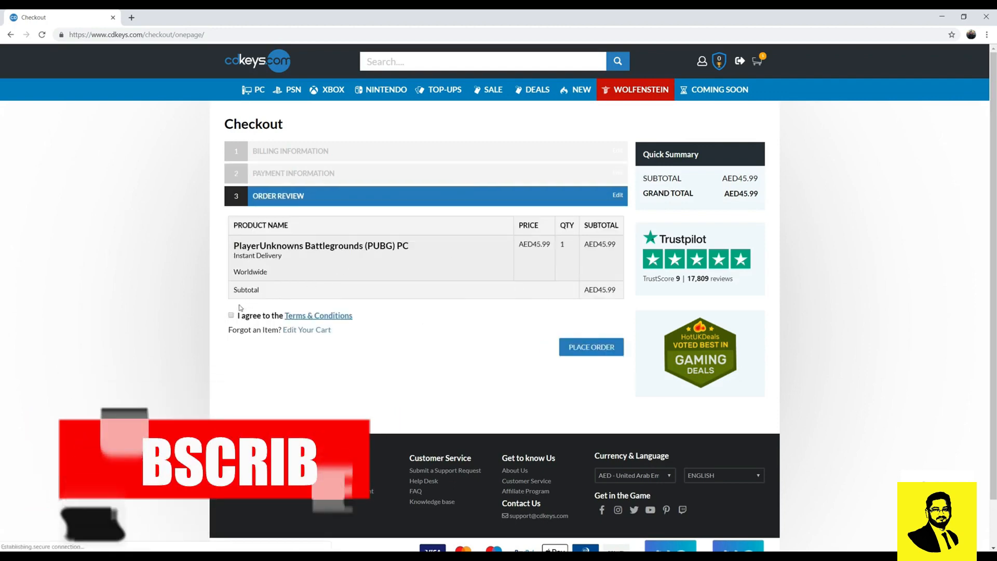
Agree to the Terms & Conditions and place the PUBG PC order.
click(231, 315)
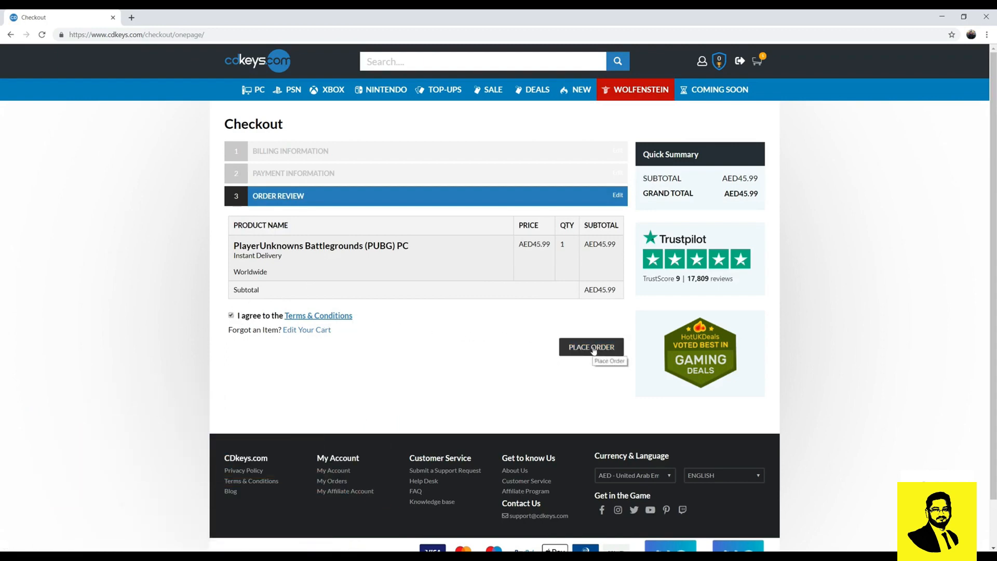
click(590, 347)
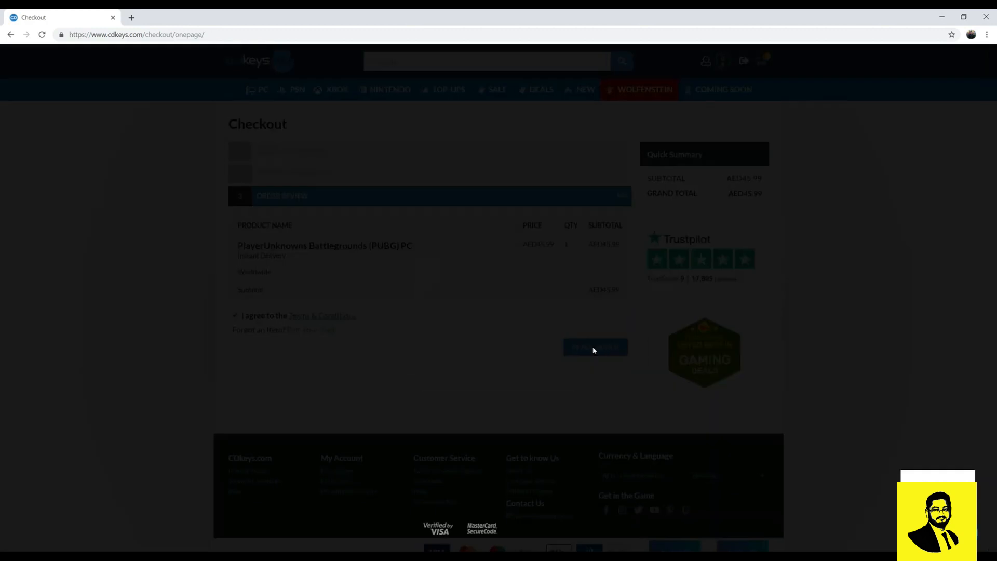
click(594, 346)
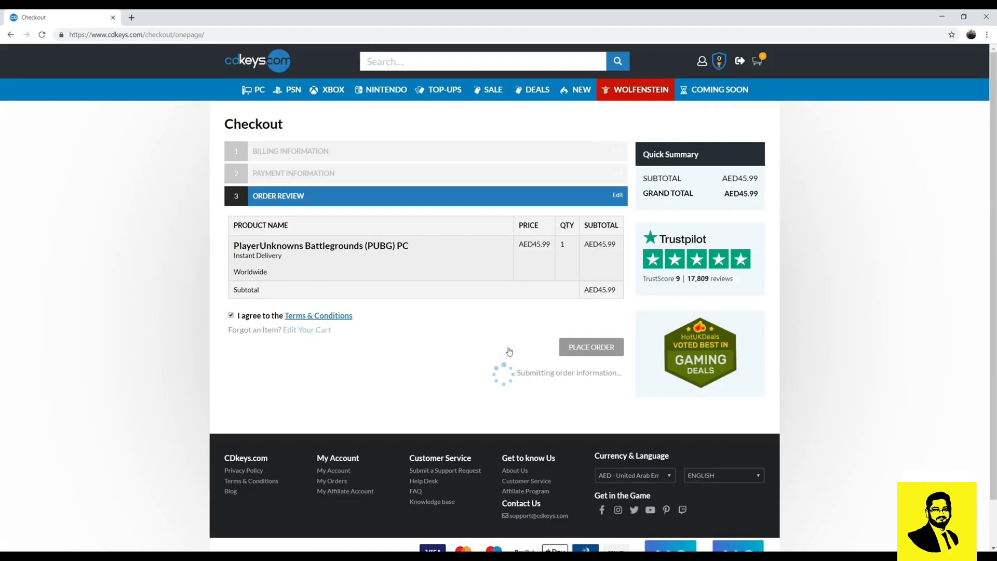
click(590, 346)
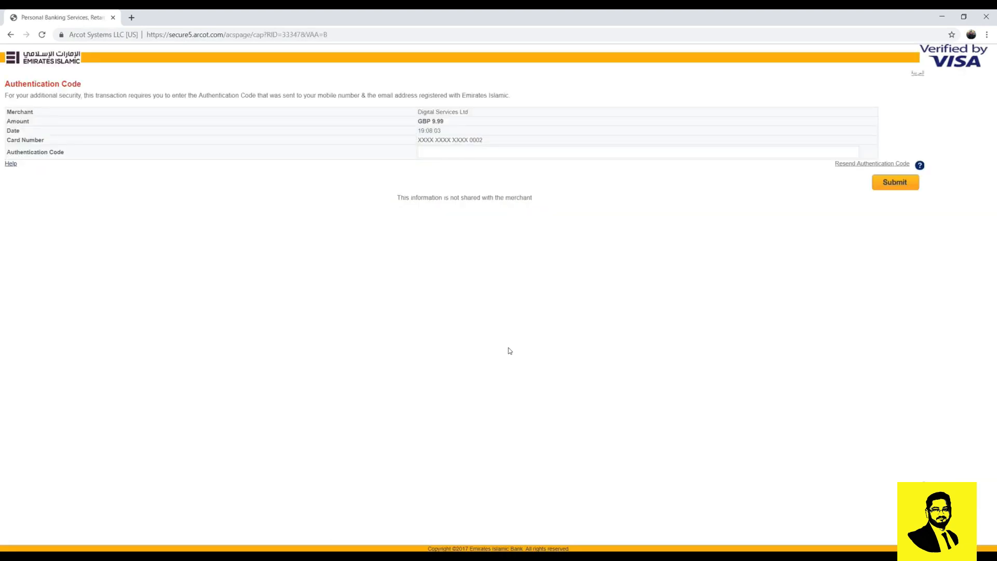
Enter the SMS authentication code in Verified by Visa and submit it.
click(635, 153)
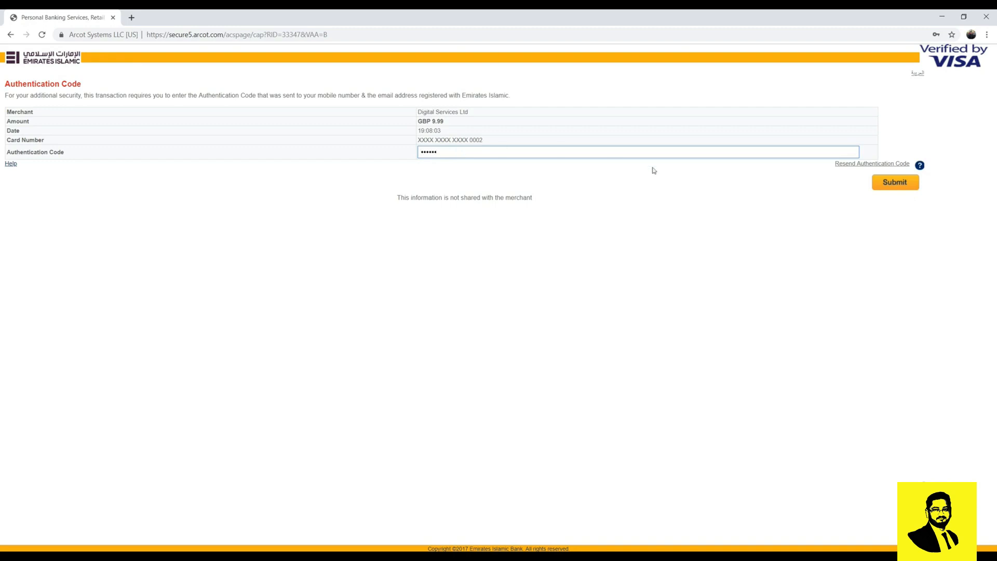
click(894, 182)
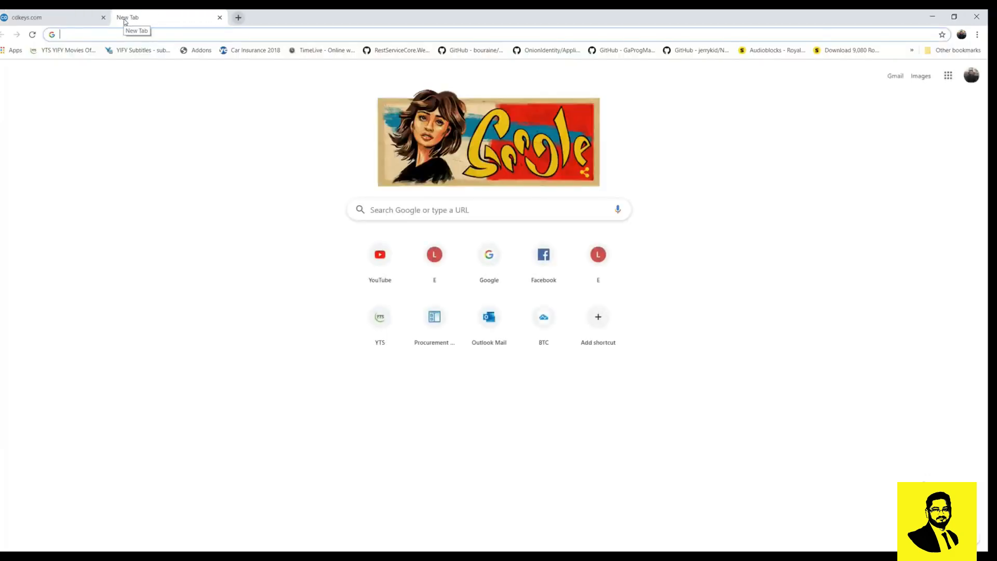
Sign in to Outlook and follow the order confirmation email's PUBG download link.
click(490, 316)
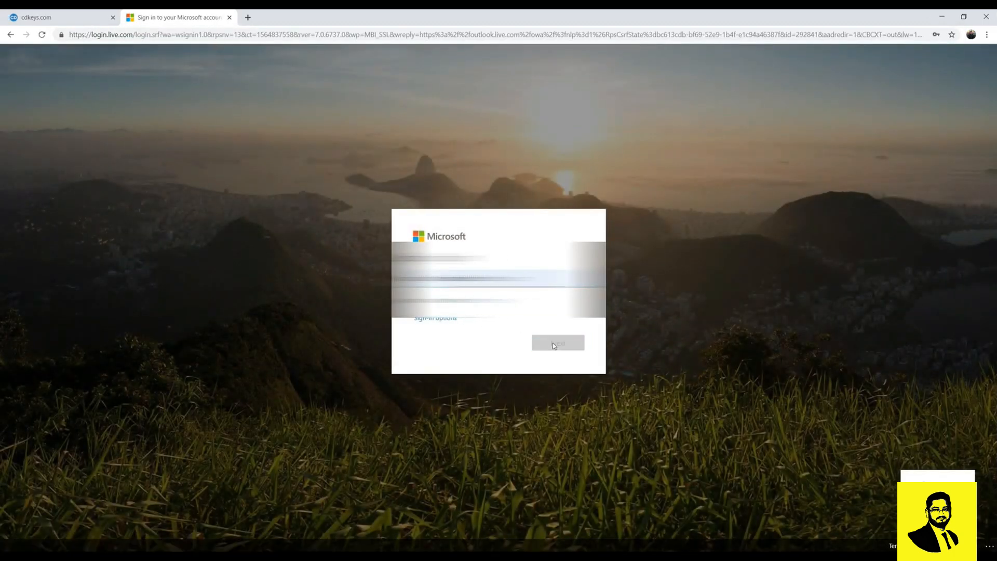
click(558, 342)
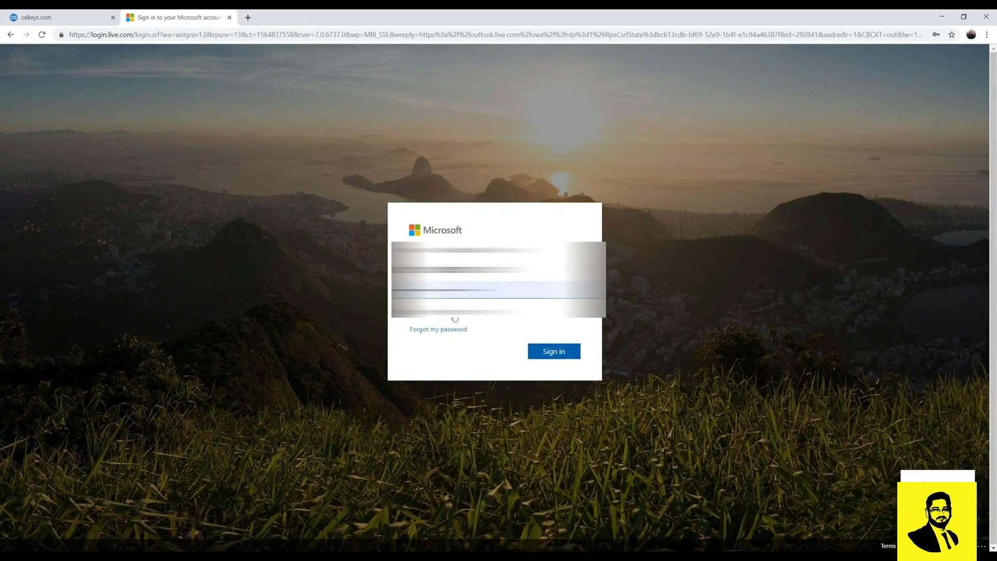
click(552, 351)
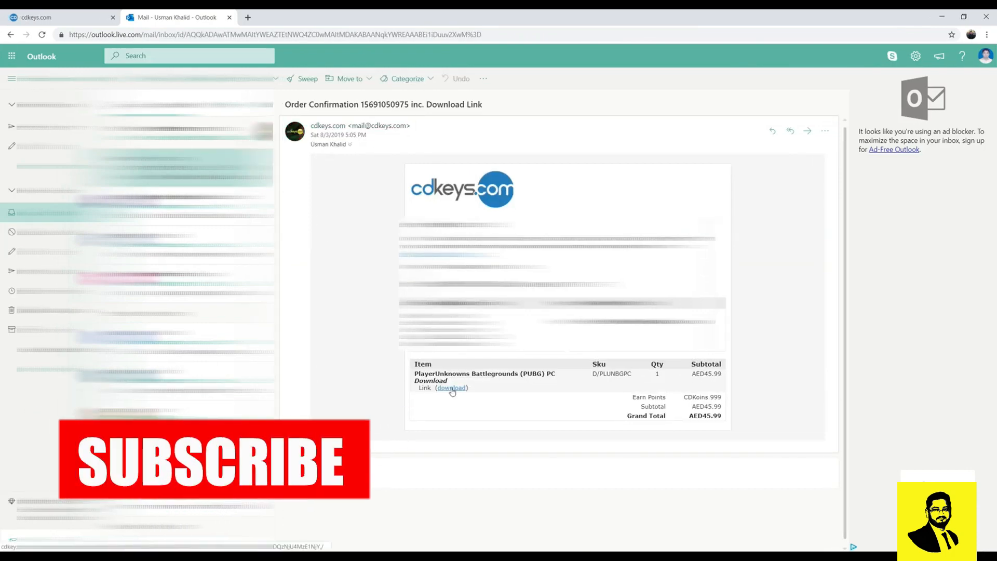
click(452, 388)
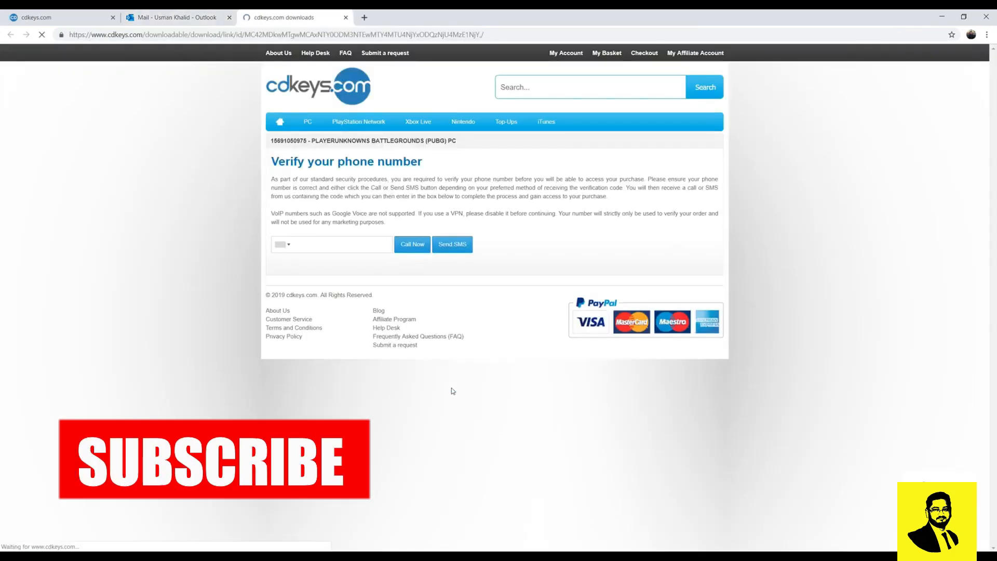
text(050 123 4567)
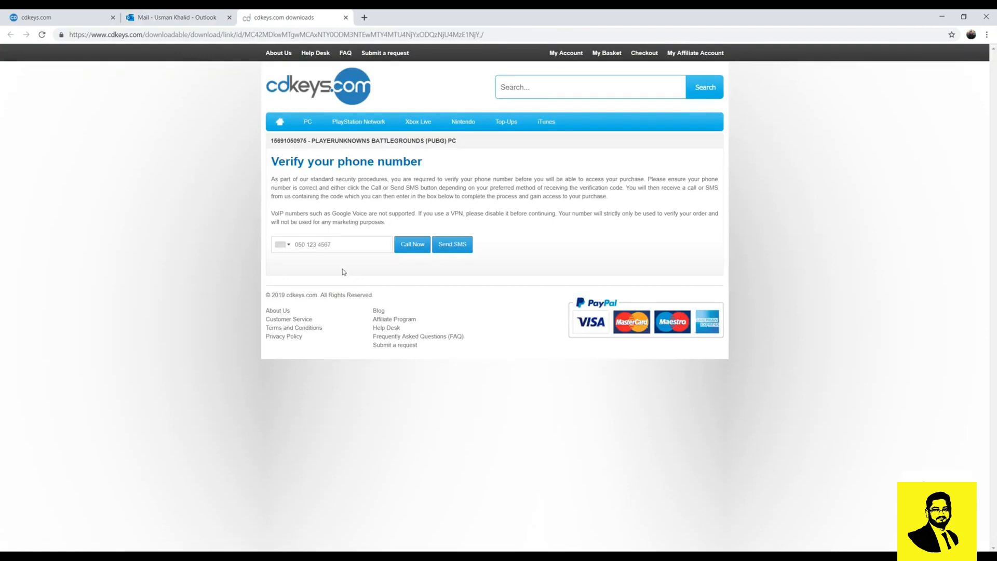
click(330, 244)
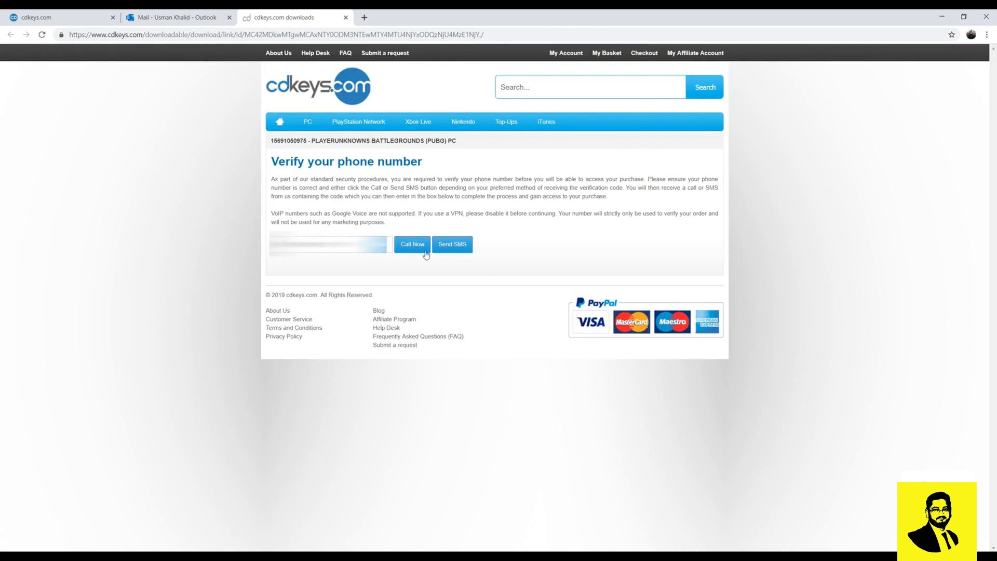
click(453, 245)
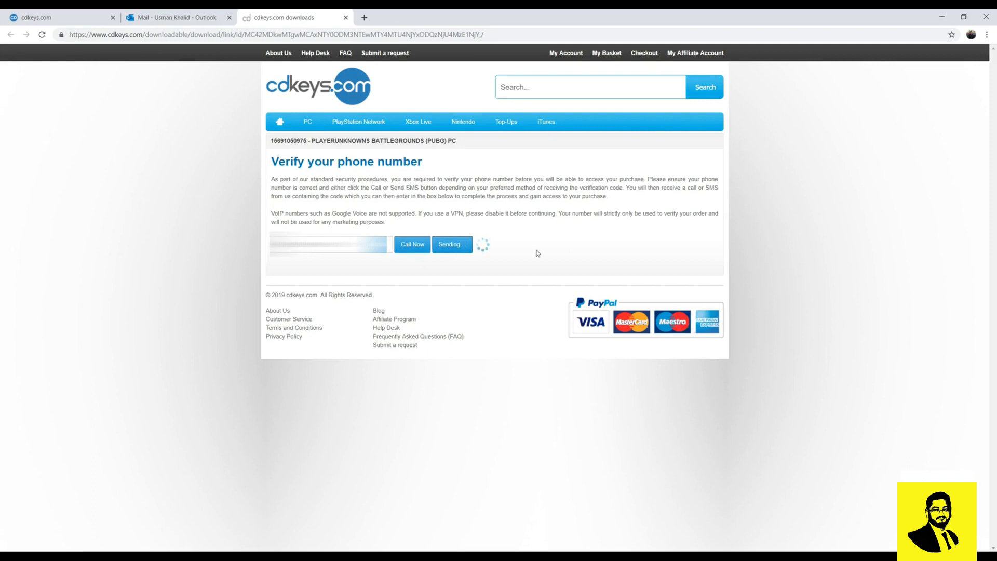
click(450, 244)
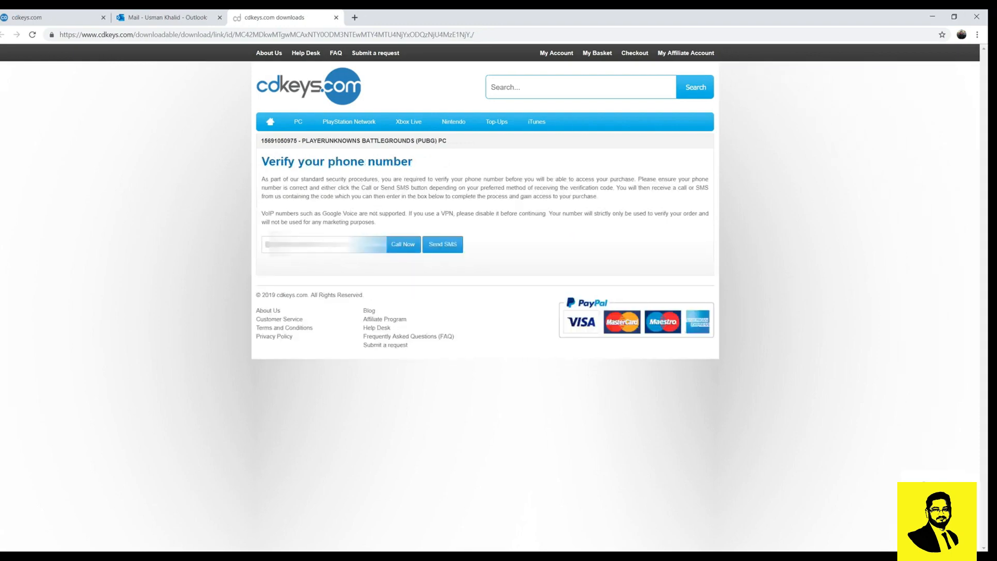
click(404, 244)
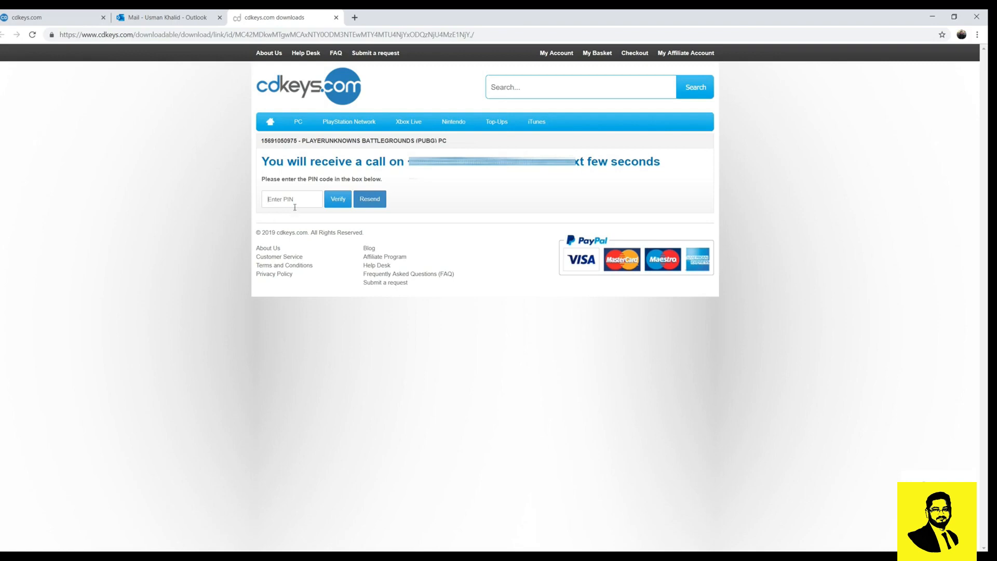
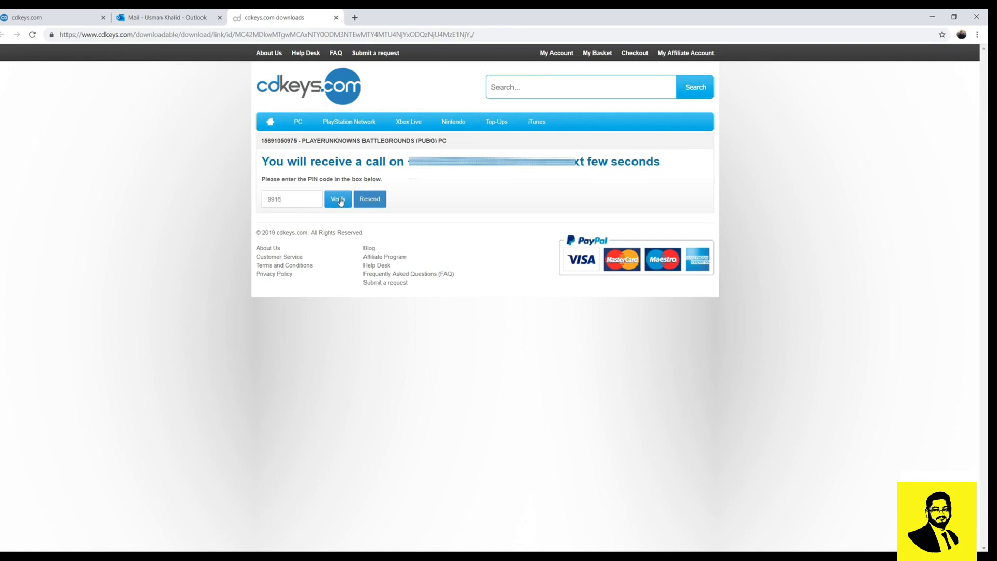
click(338, 199)
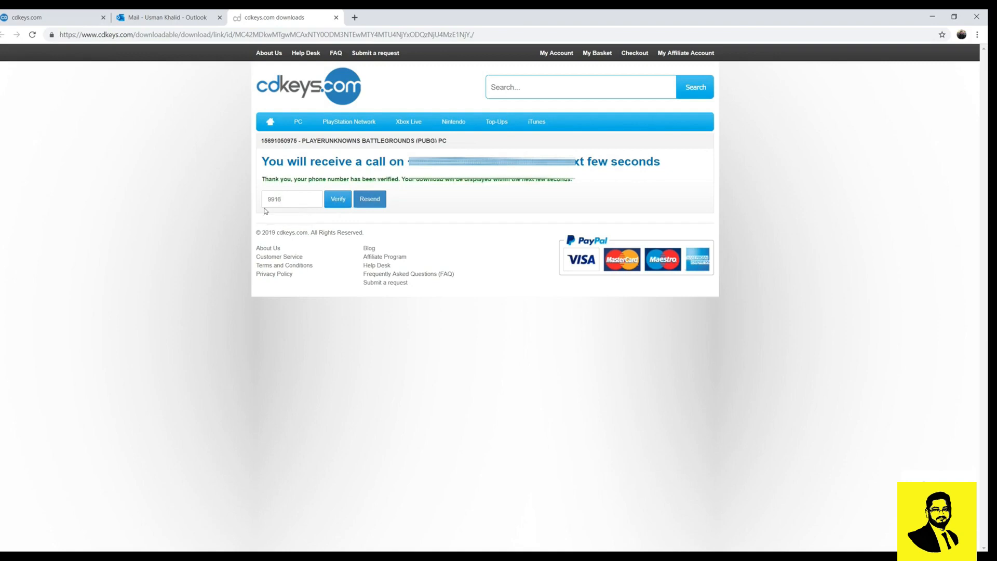
click(337, 198)
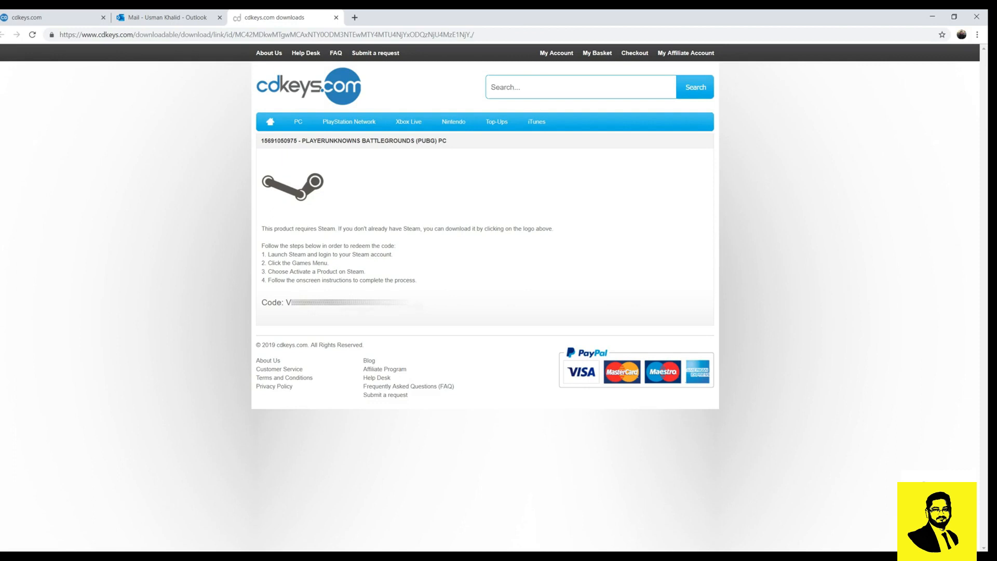
Select the PUBG Steam activation code on the order page and copy it.
drag(287, 303, 407, 303)
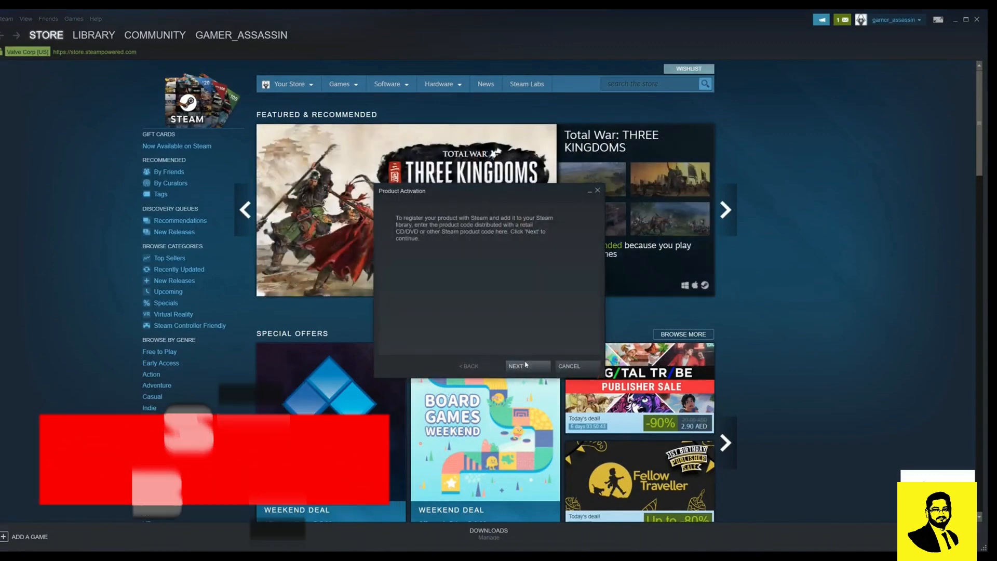
Register the pasted PUBG key in Steam's Product Activation wizard, accepting the Subscriber Agreement.
click(517, 365)
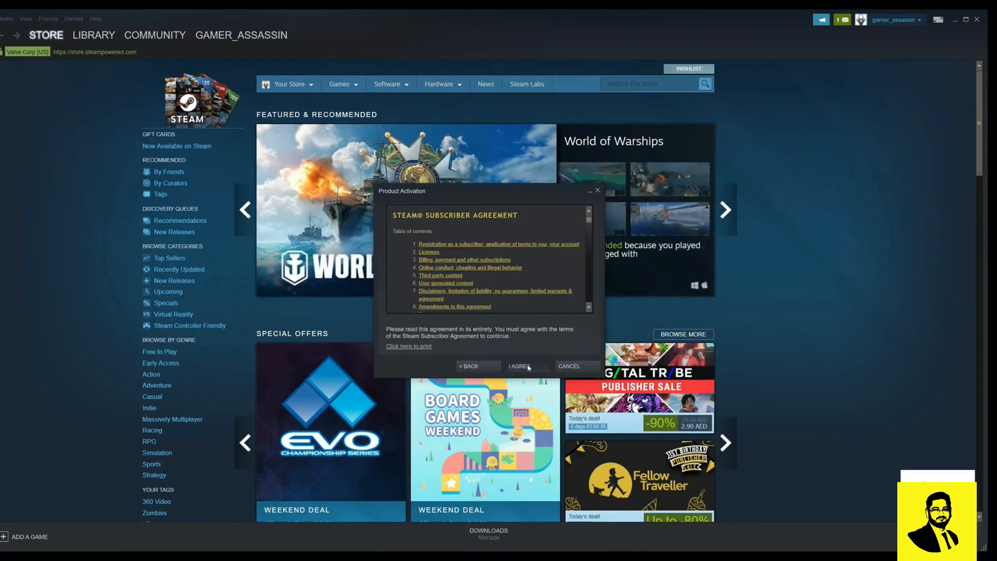
click(521, 366)
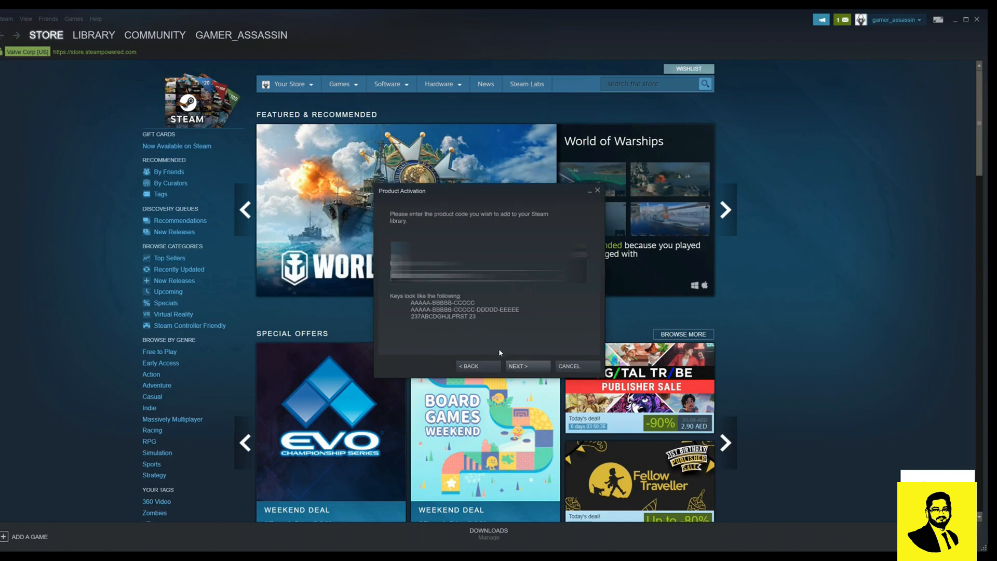
click(526, 365)
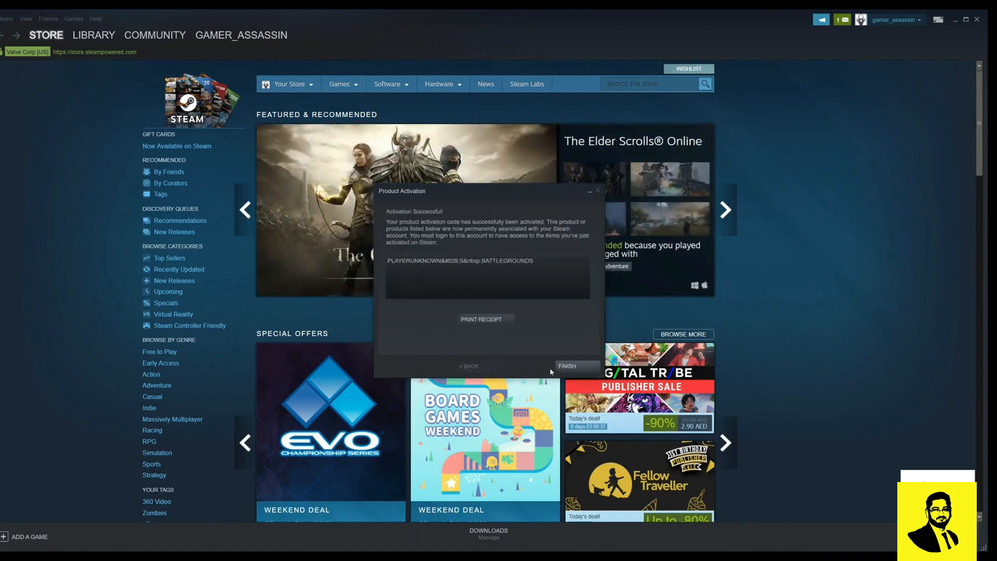
Finish activation, accept the PUBG EULA, and start installing the game.
click(566, 365)
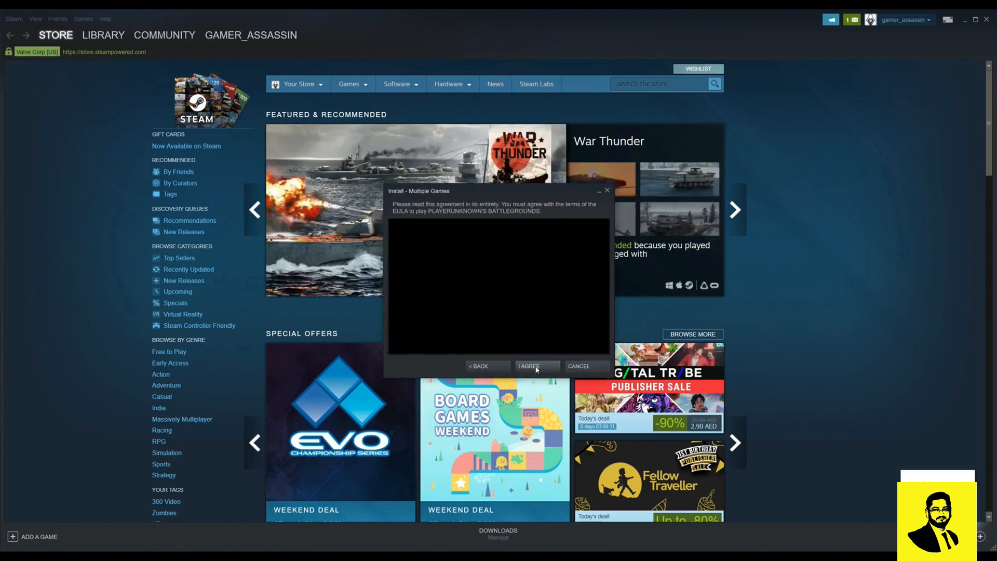
click(536, 366)
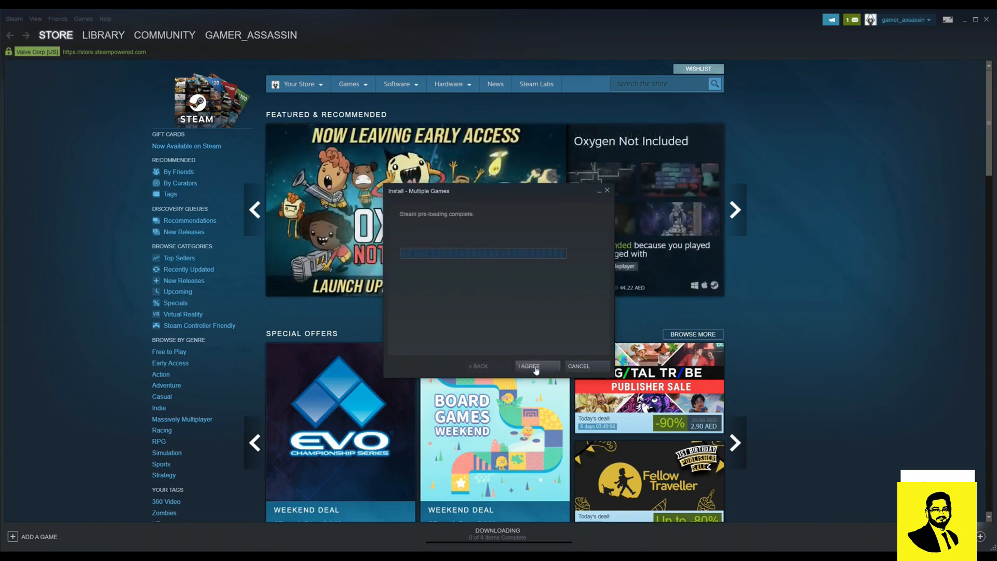
click(536, 365)
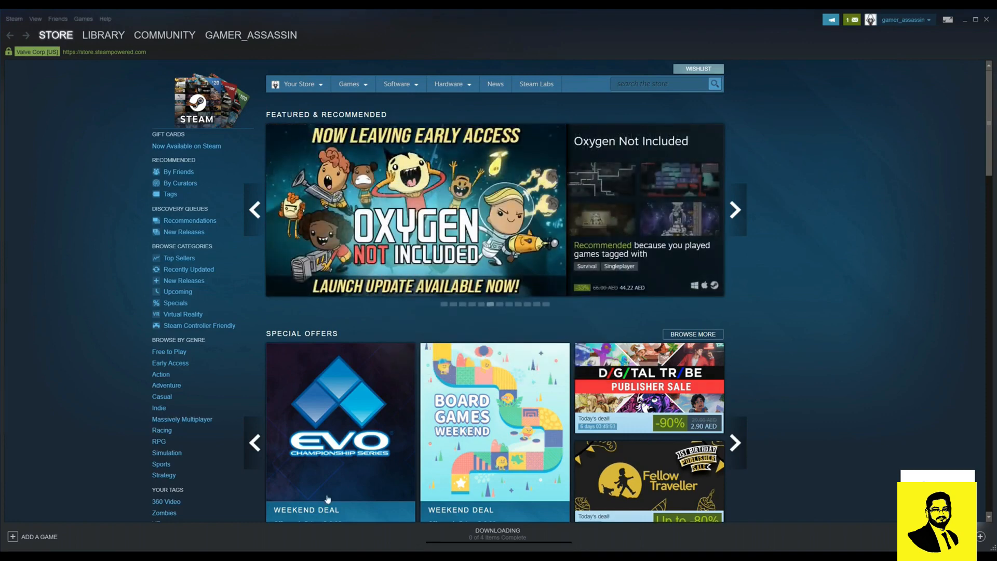
Select PLAYERUNKNOWN'S BATTLEGROUNDS under Library > Games and press Play.
click(104, 34)
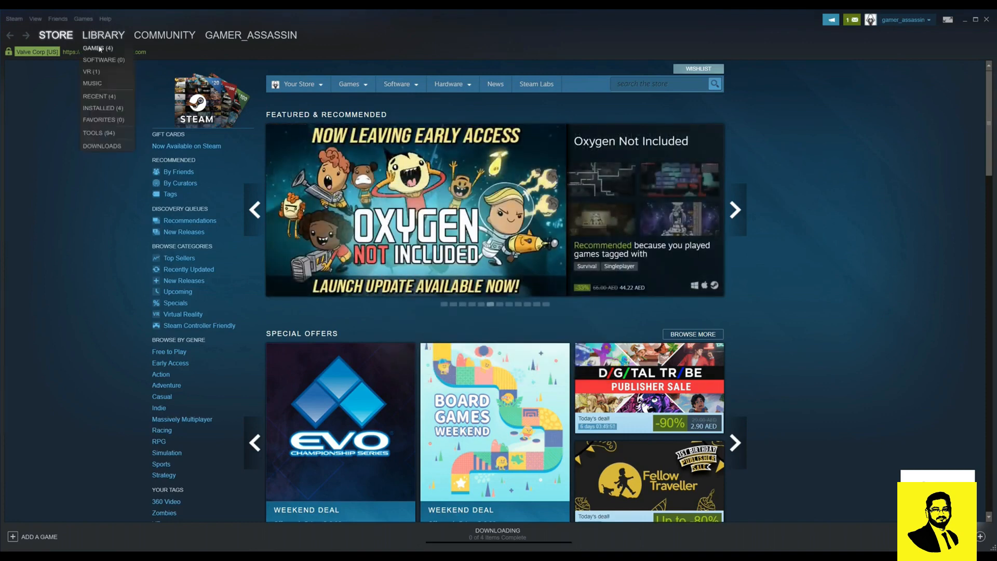
click(93, 48)
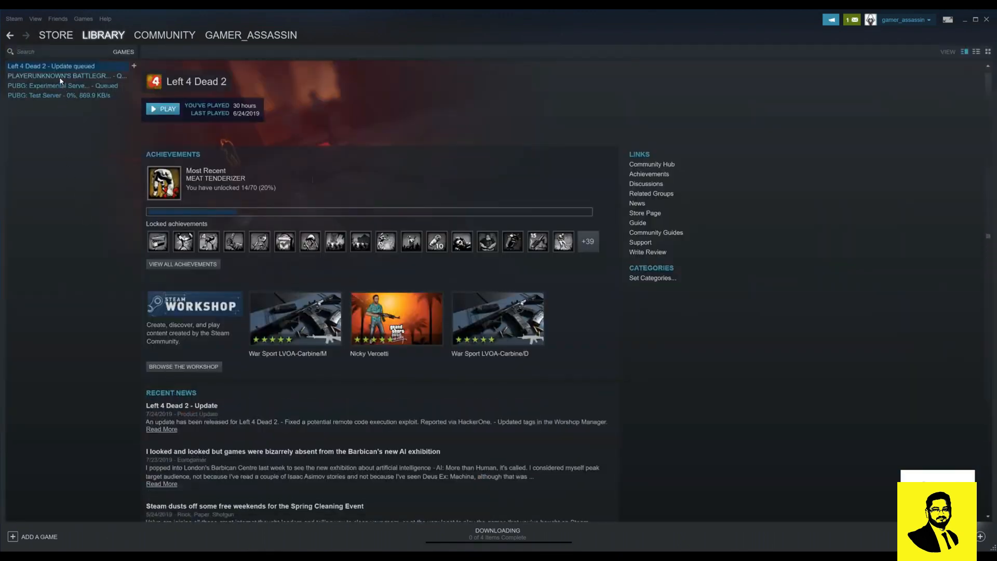
click(63, 75)
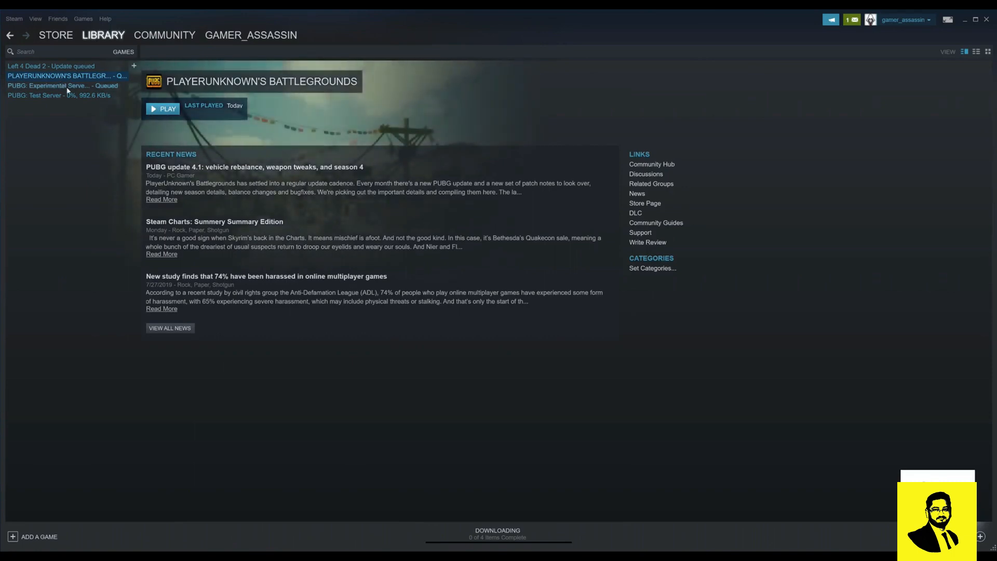
click(163, 108)
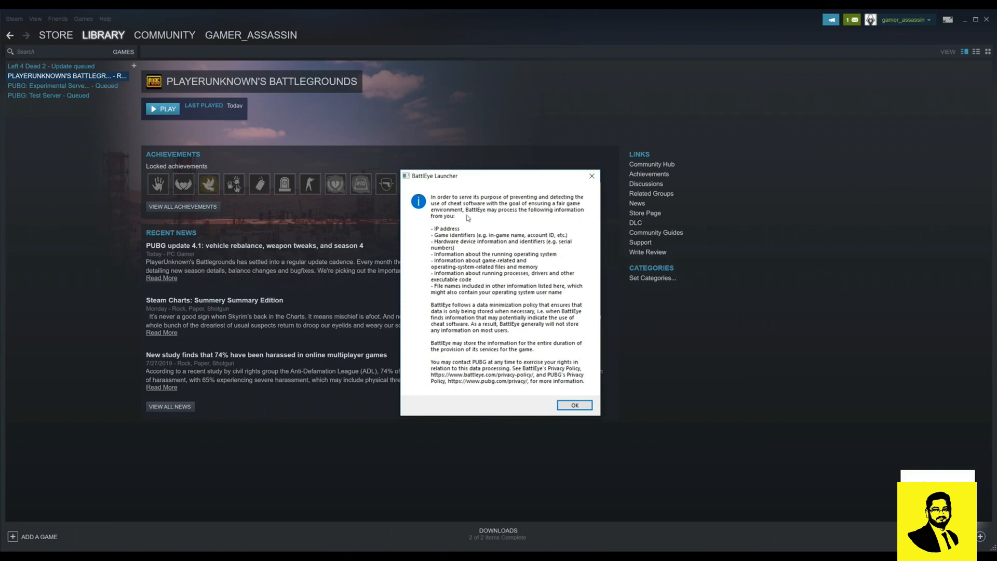
mouse_move(486, 227)
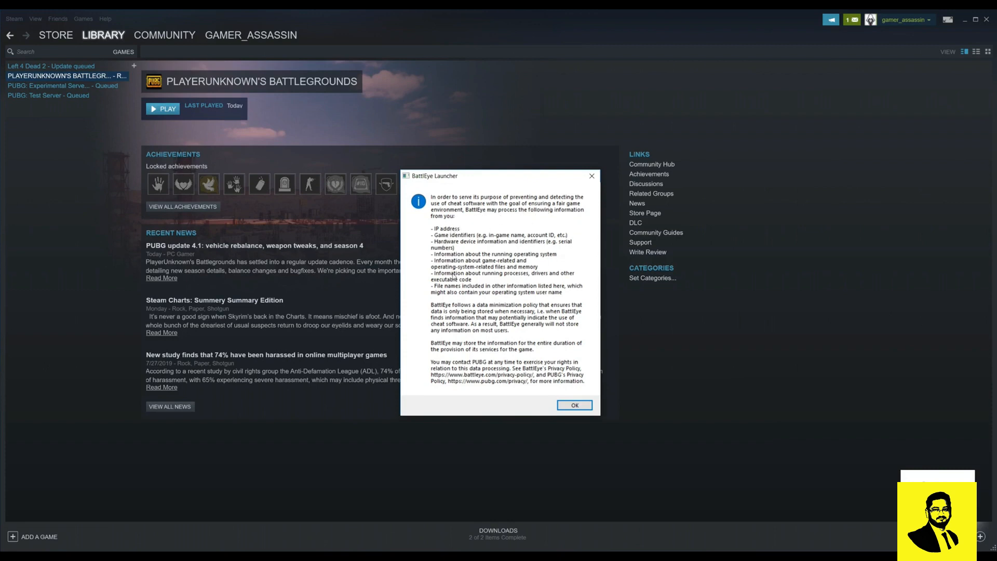
Dismiss the BattlEye Launcher data notice with OK and let PUBG start.
click(573, 405)
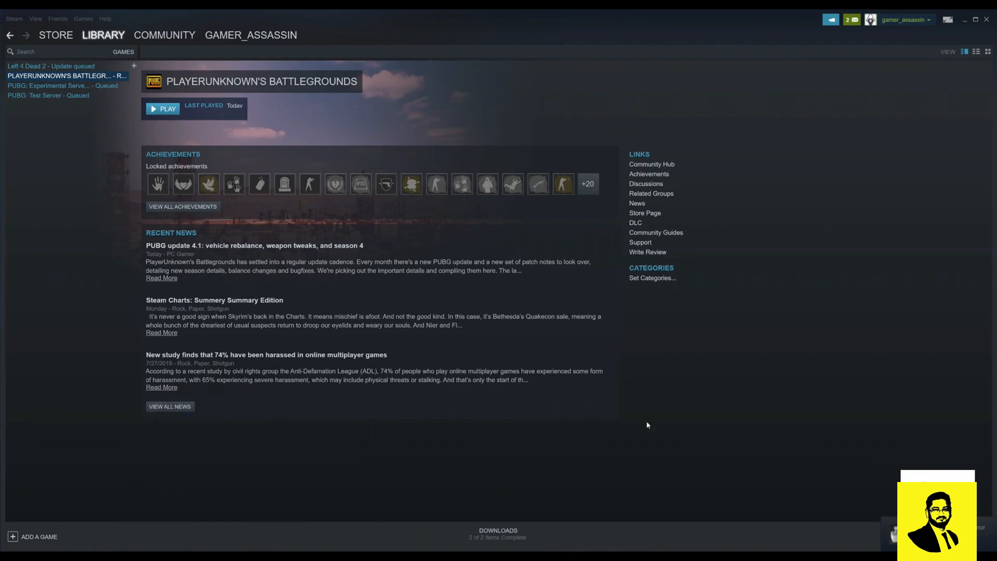
click(162, 108)
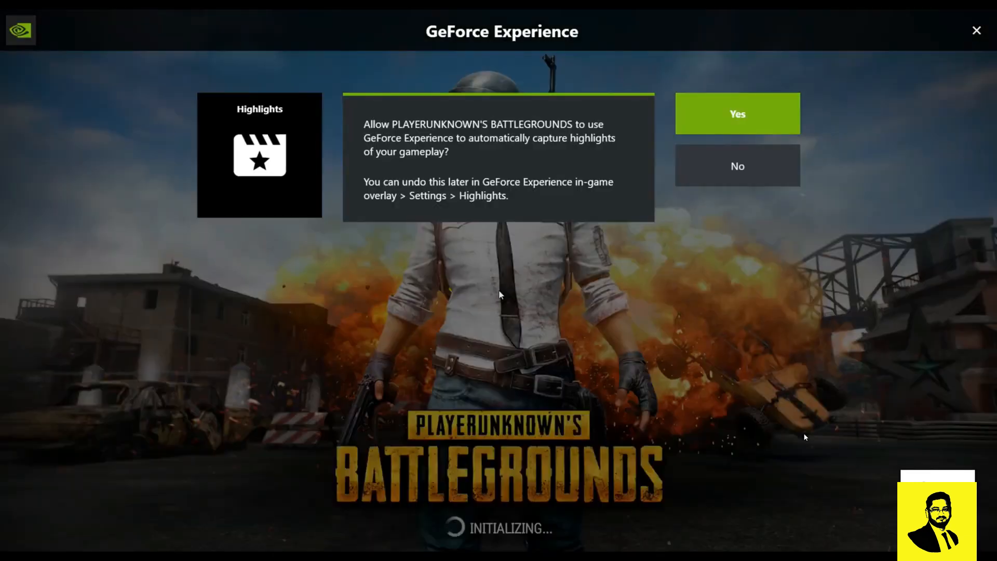
mouse_move(484, 268)
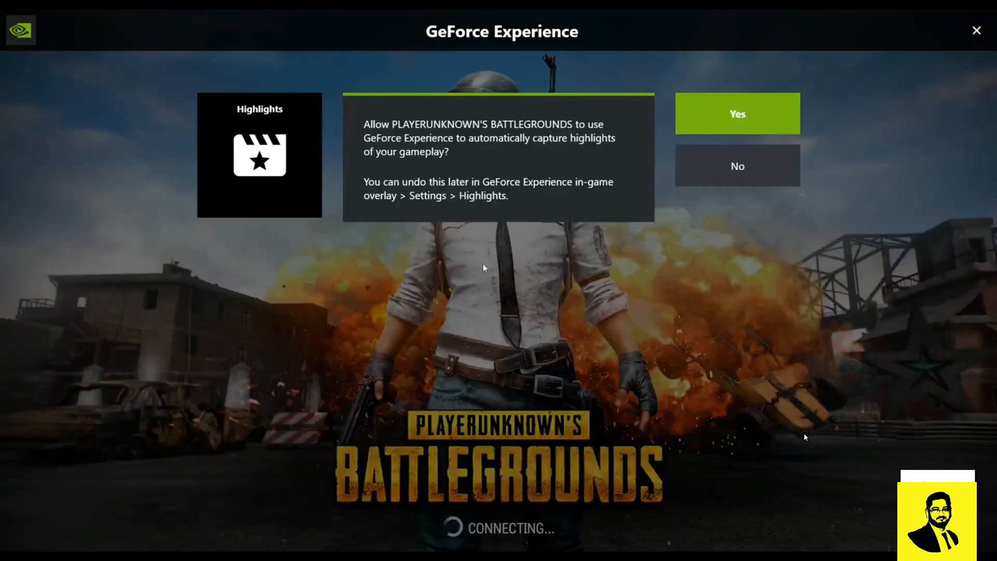